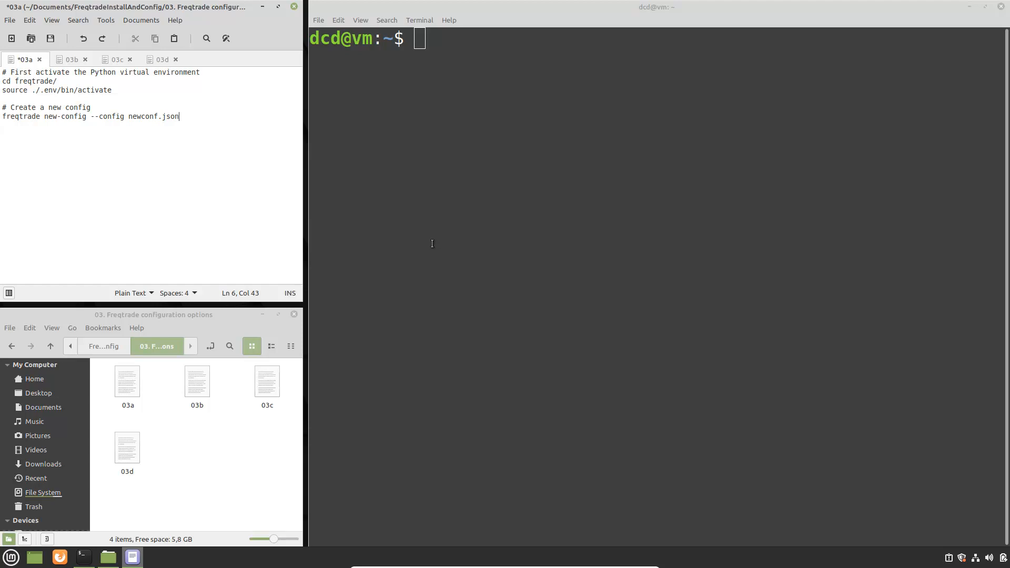
# Step: Check the working directory with pwd and change into the freqtrade folder
pyautogui.write('pwd')
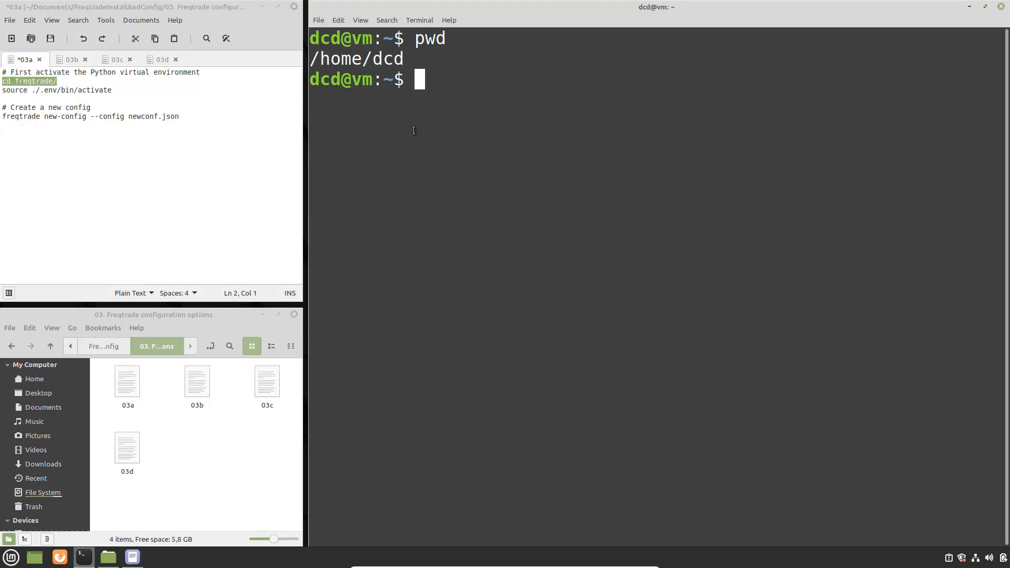
pyautogui.write('cd freqtrade/')
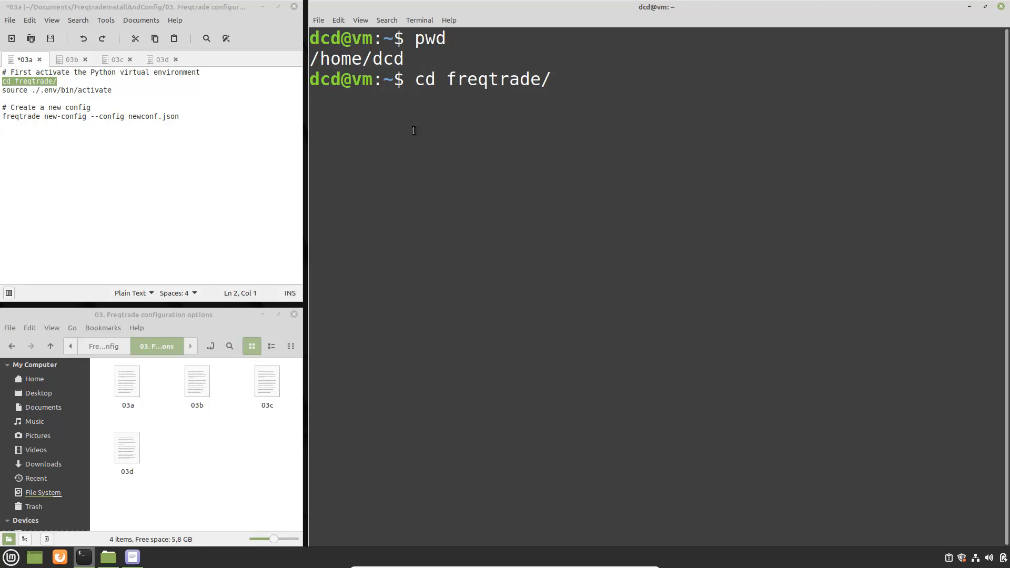
pyautogui.press('Return')
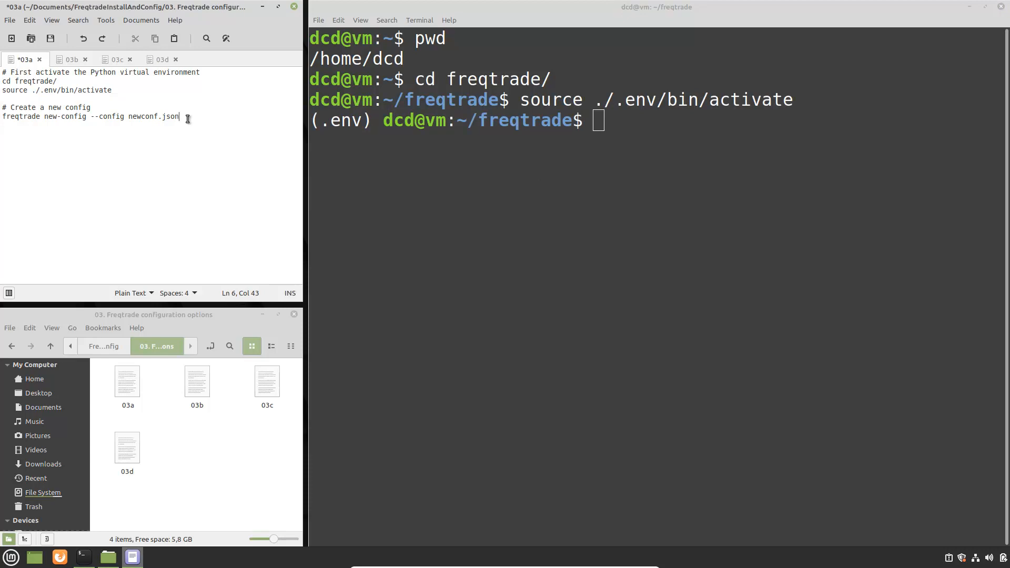
pyautogui.moveTo(180, 117); pyautogui.dragTo(50, 117)
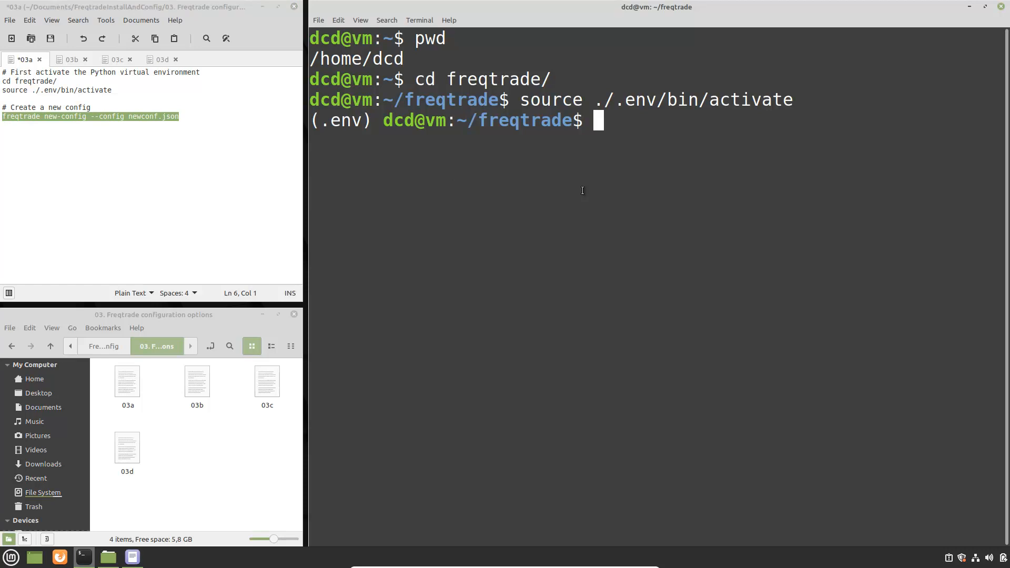
# Step: Run freqtrade new-config for newconf.json, accepting dry-run, 5m timeframe and declining Telegram
pyautogui.write('freqtrade new-config --config newconf.json')
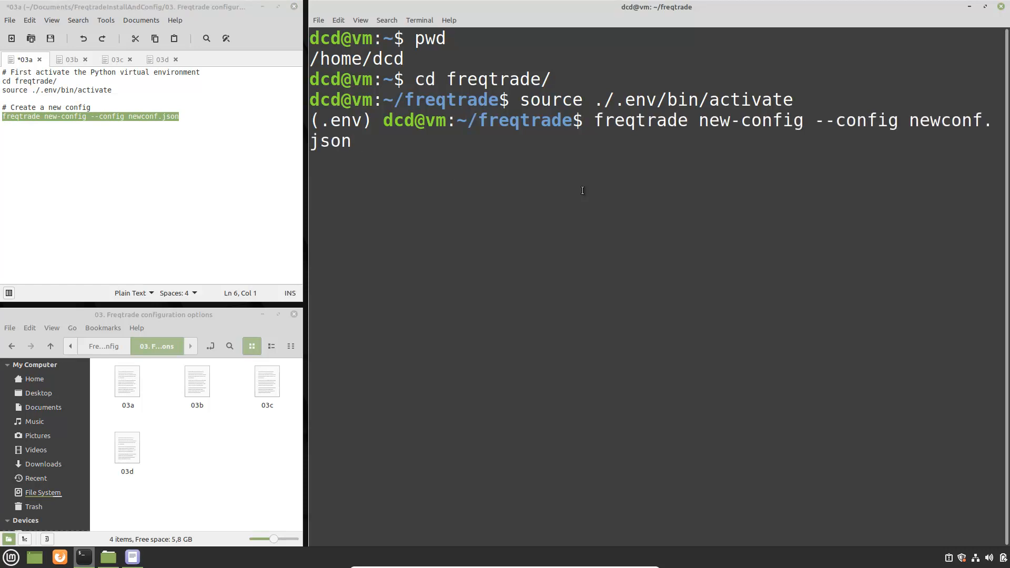
pyautogui.press('Return')
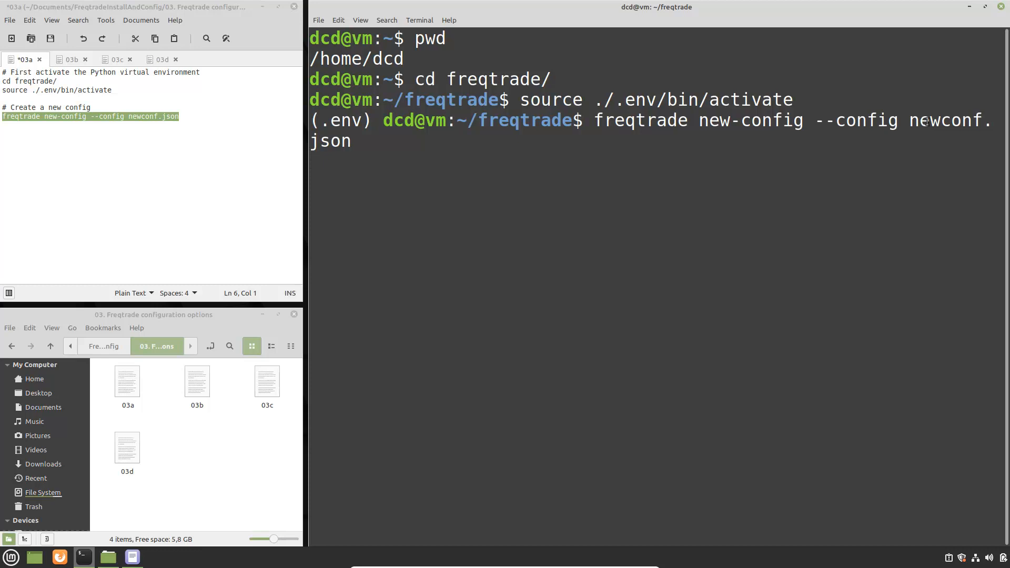
pyautogui.press('Return')
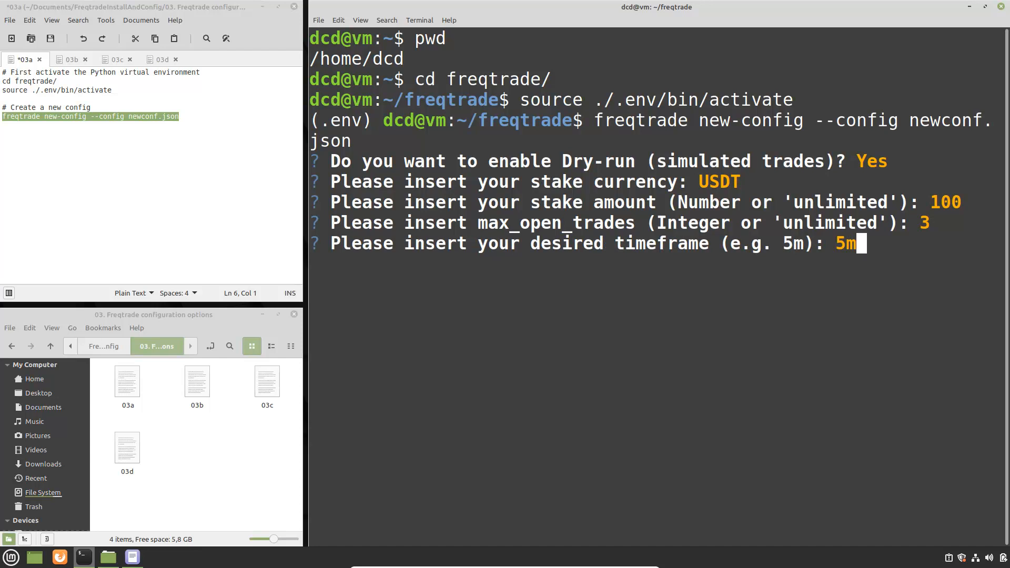
pyautogui.press('Return')
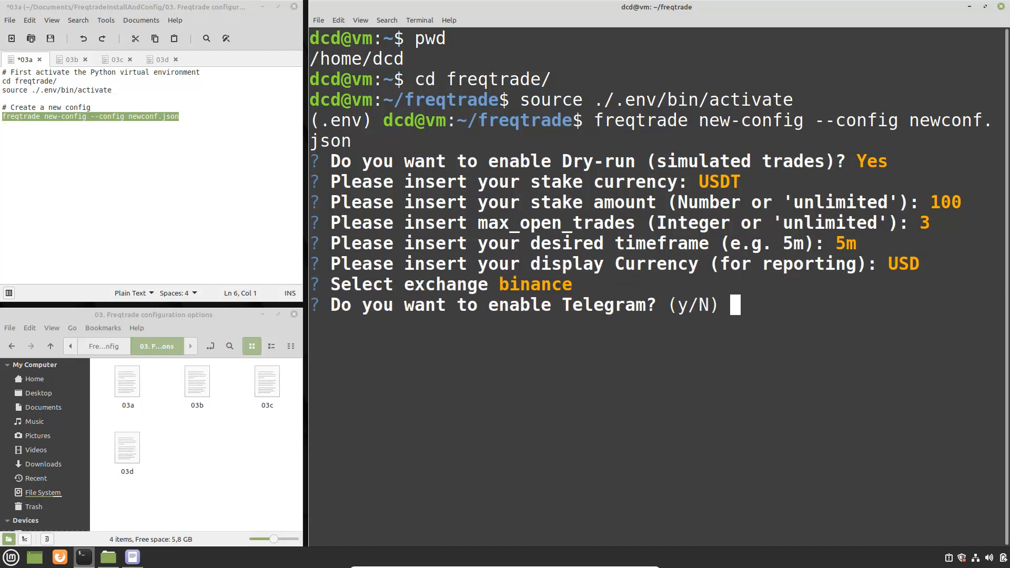
pyautogui.press('Return')
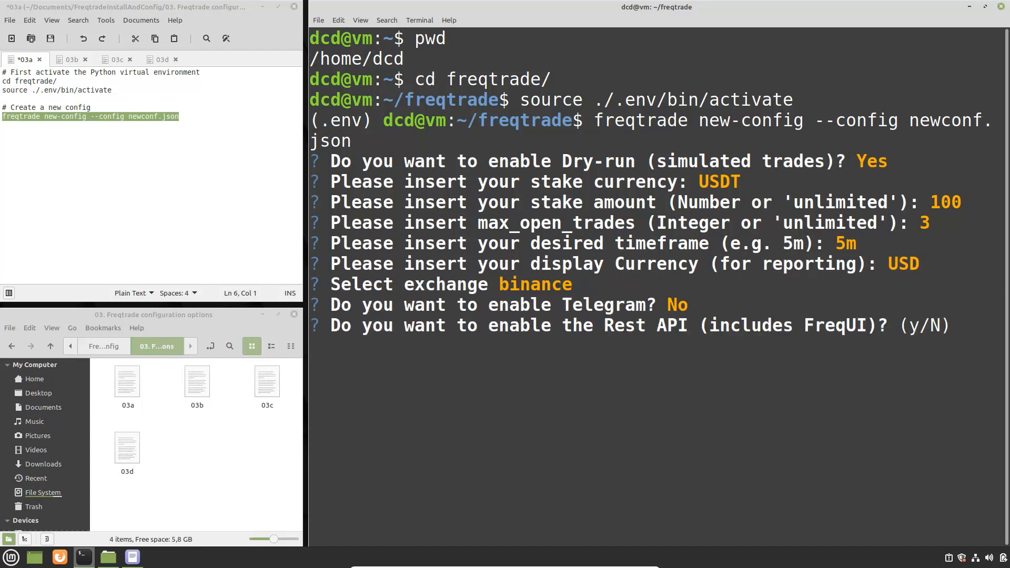
pyautogui.write('No')
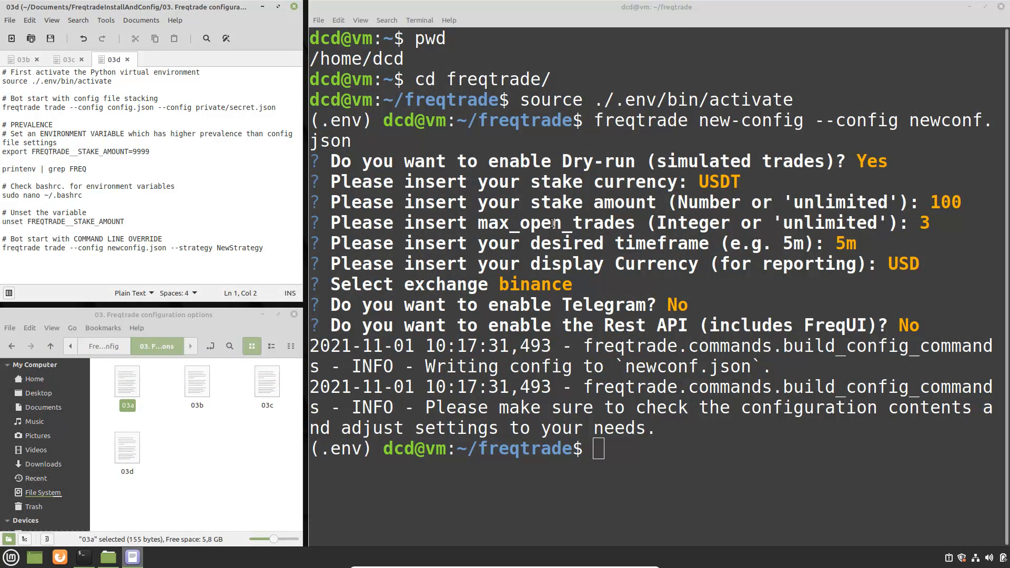
# Step: Clear the terminal output after newconf.json is written
pyautogui.write('cle')
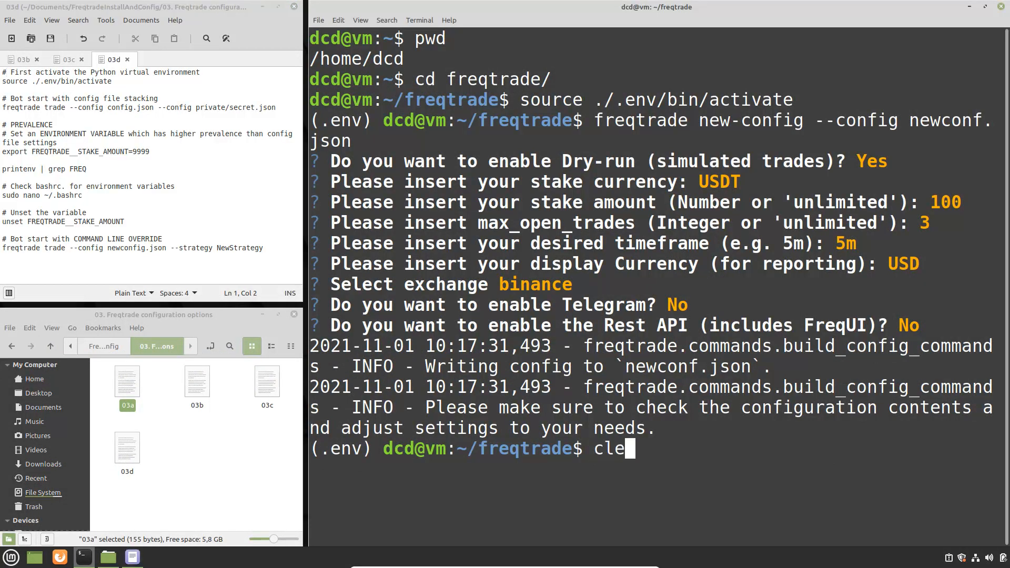
pyautogui.press('Return')
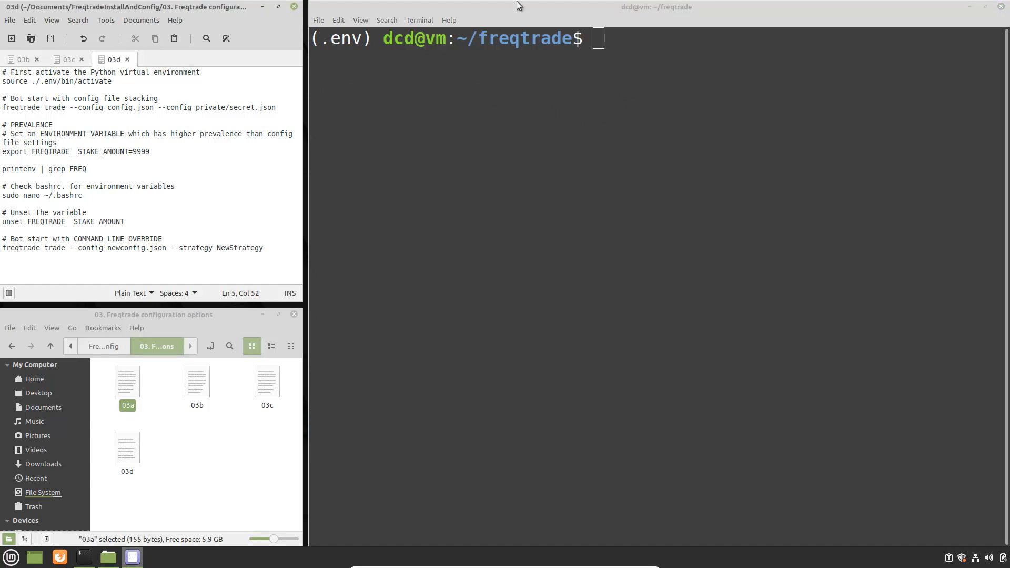
# Step: Download 9 days of 5m Binance data with freqtrade download-data --config config.json
pyautogui.click(23, 59)
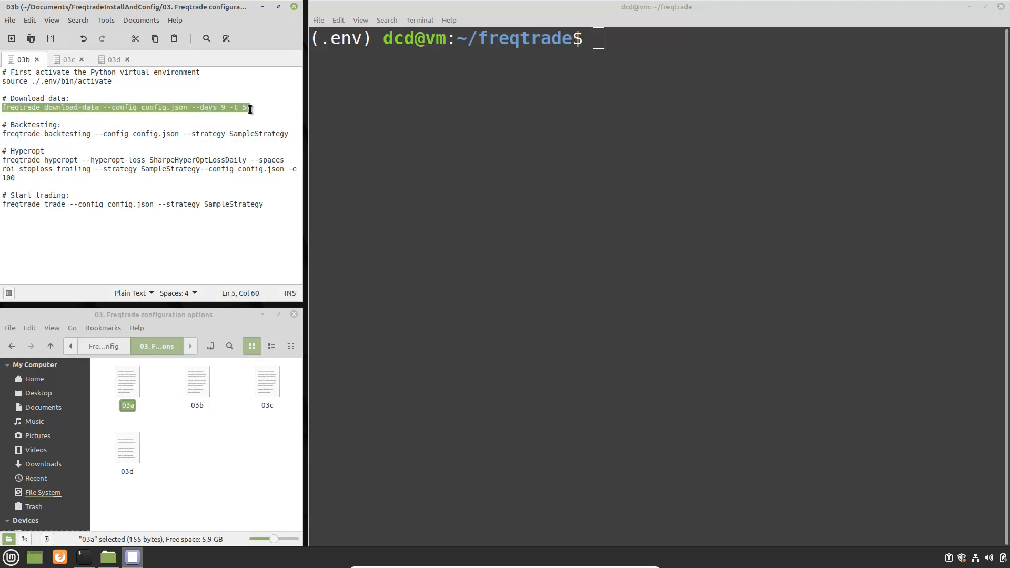
pyautogui.click(140, 107)
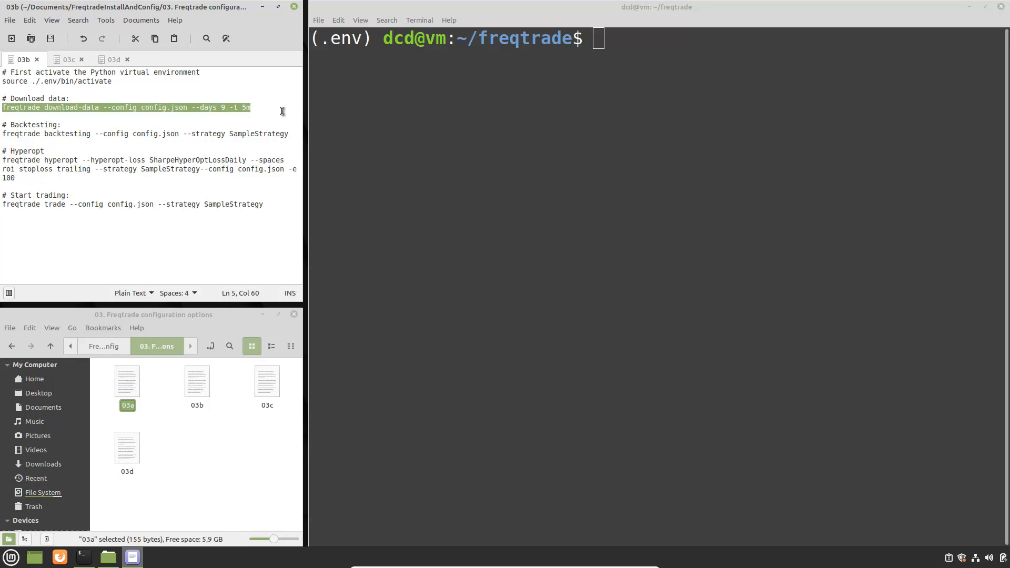
pyautogui.write('freqtrade download-data --config config.json --days 9 -t 5m')
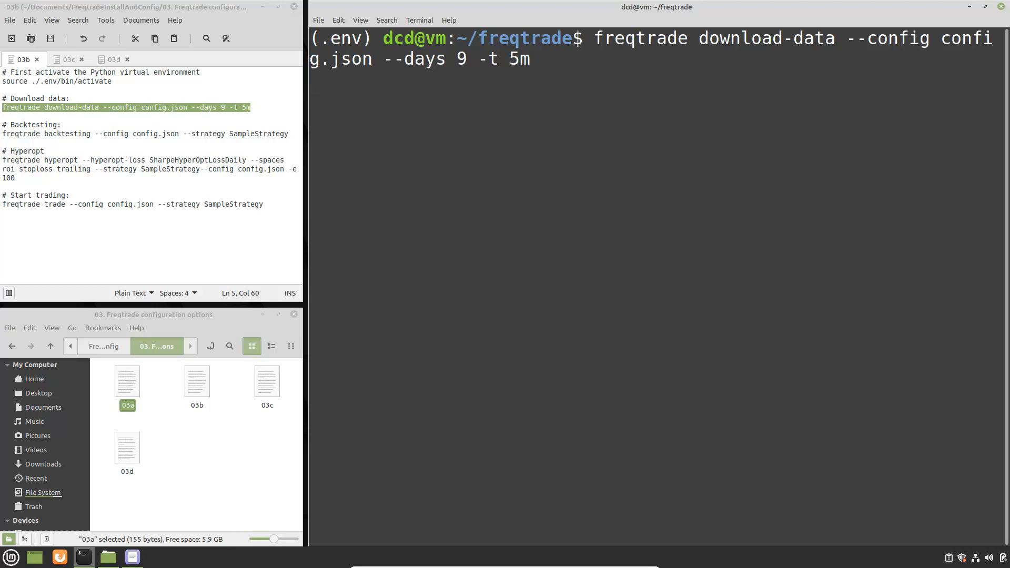
pyautogui.press('Return')
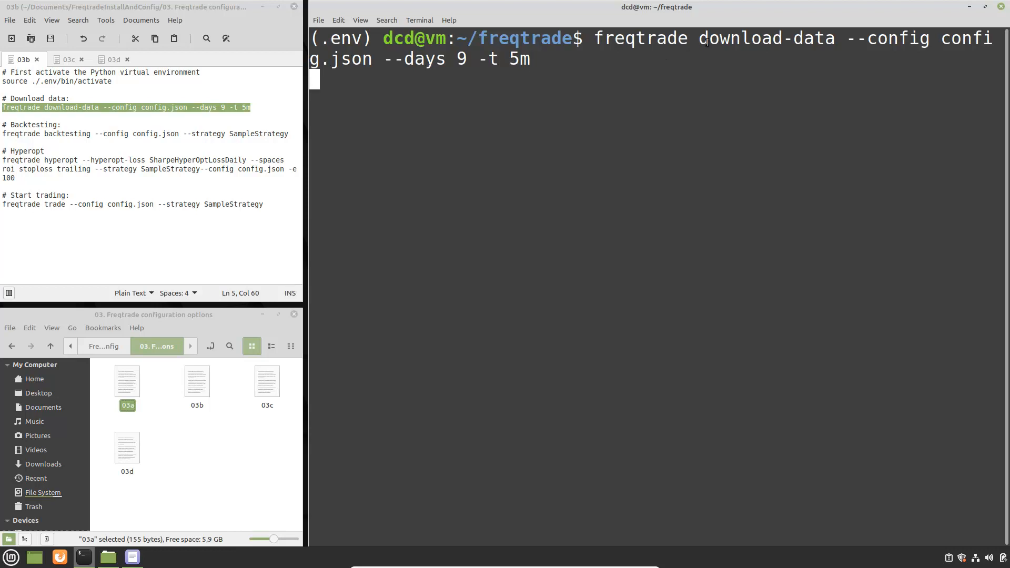
pyautogui.press('Return')
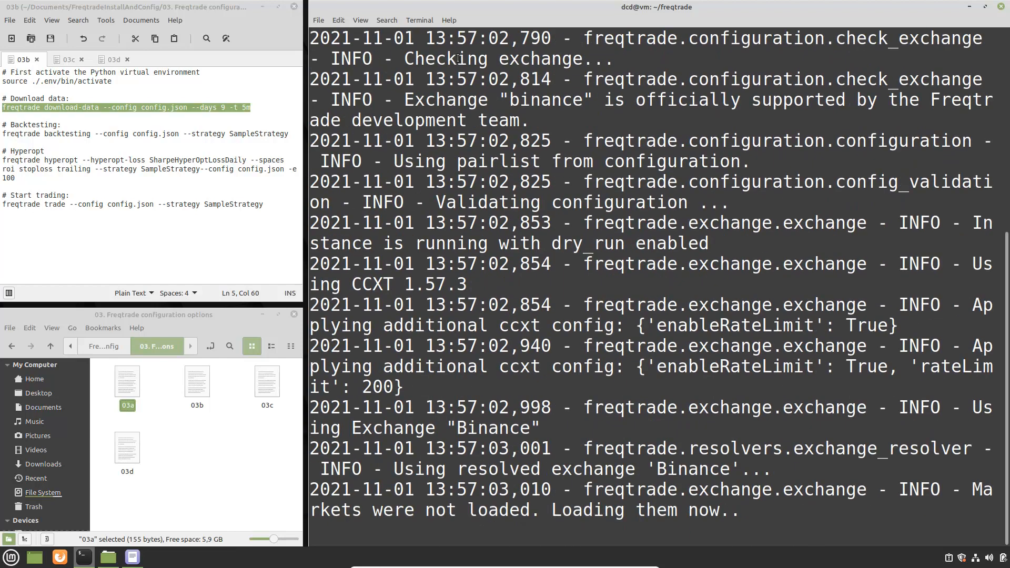
pyautogui.scroll(-3)
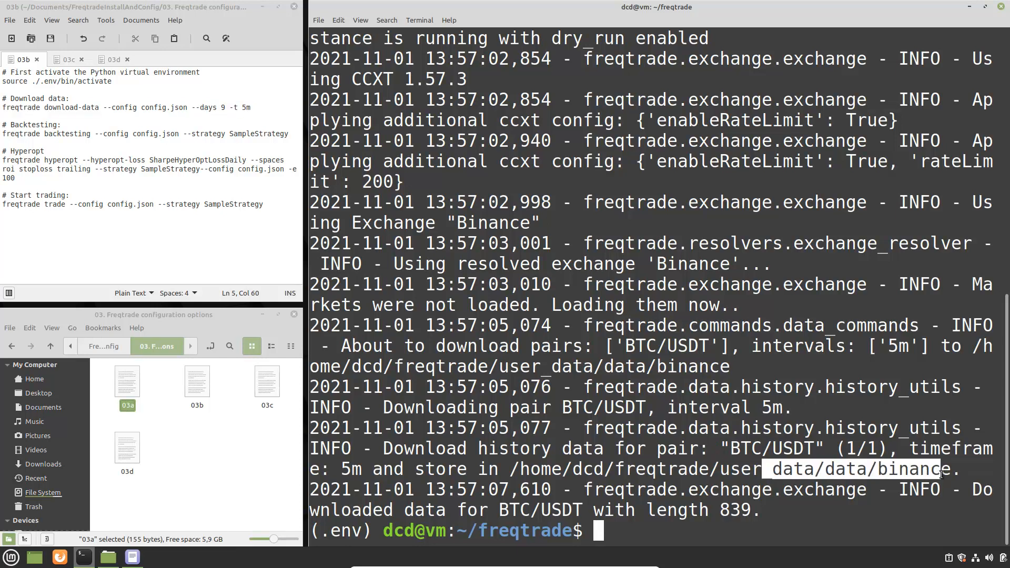
pyautogui.moveTo(635, 395)
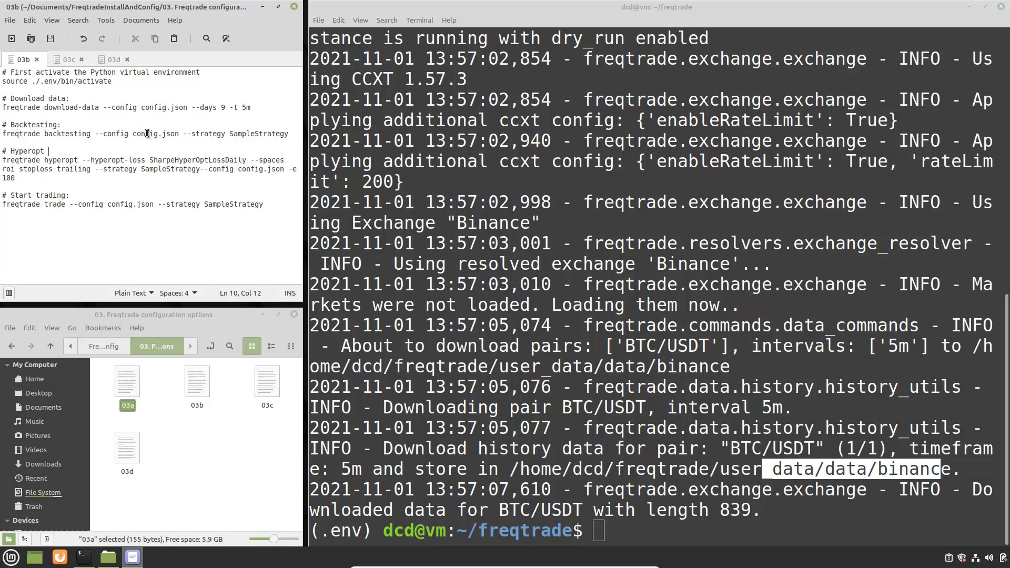
# Step: Backtest SampleStrategy with config.json and review the results table showing 1025.008 USDT
pyautogui.click(159, 139)
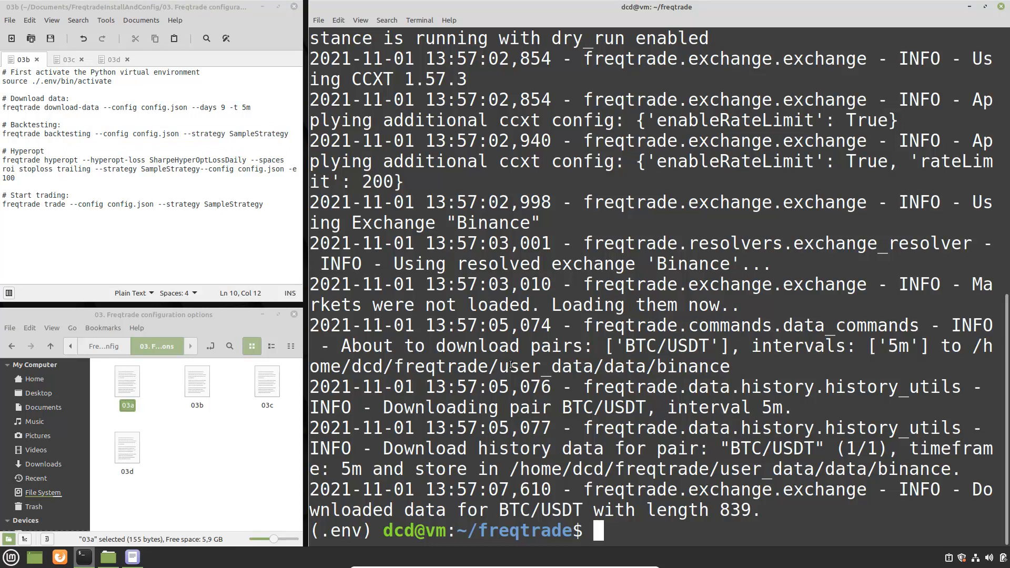
pyautogui.write('freqtrade backtesting --config config.json --strategy SampleStrategy')
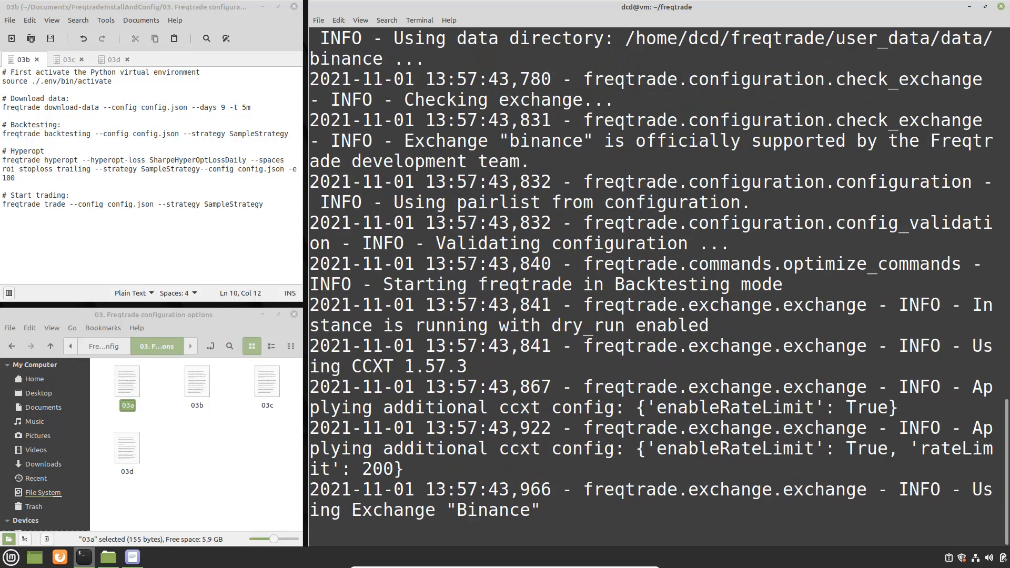
pyautogui.scroll(-3)
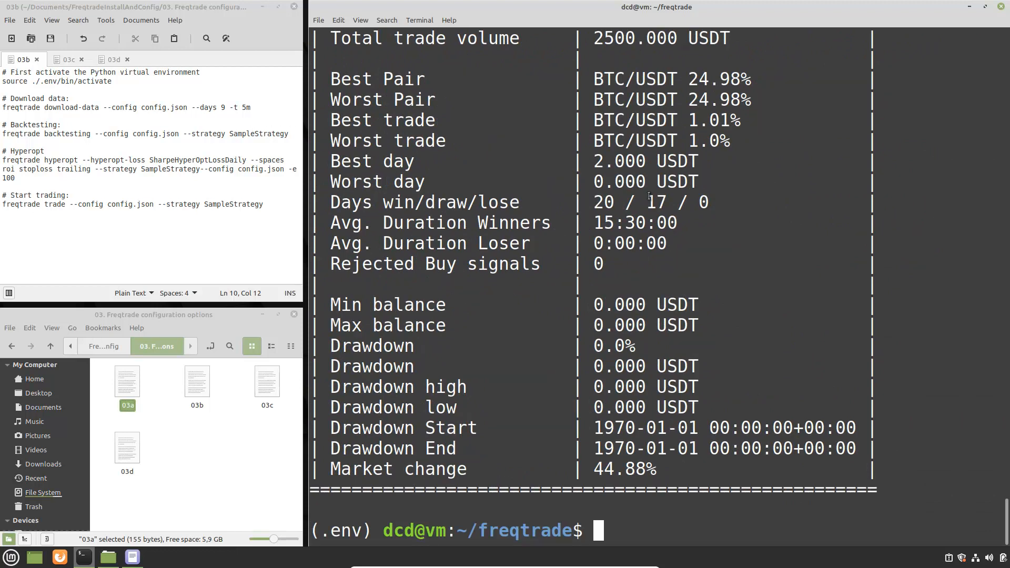
pyautogui.scroll(3)
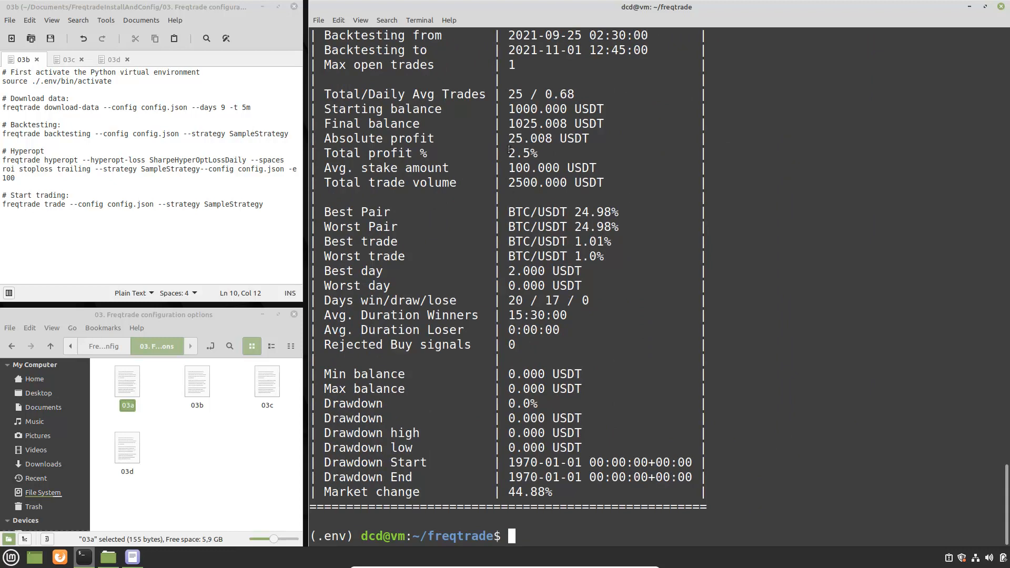
pyautogui.moveTo(552, 151)
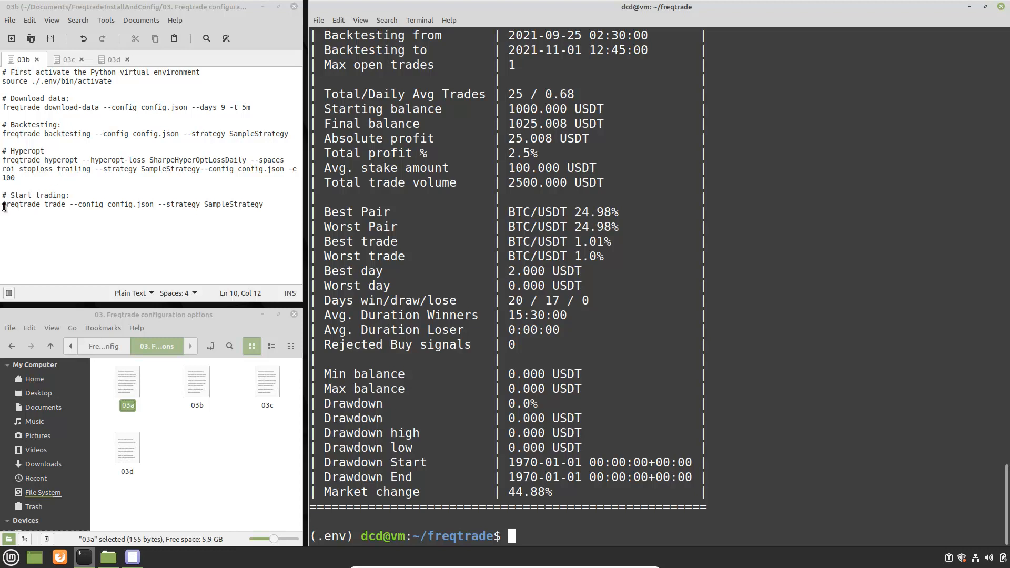
# Step: Start the dry-run bot with config.json and SampleStrategy and review its startup log
pyautogui.tripleClick(134, 204)
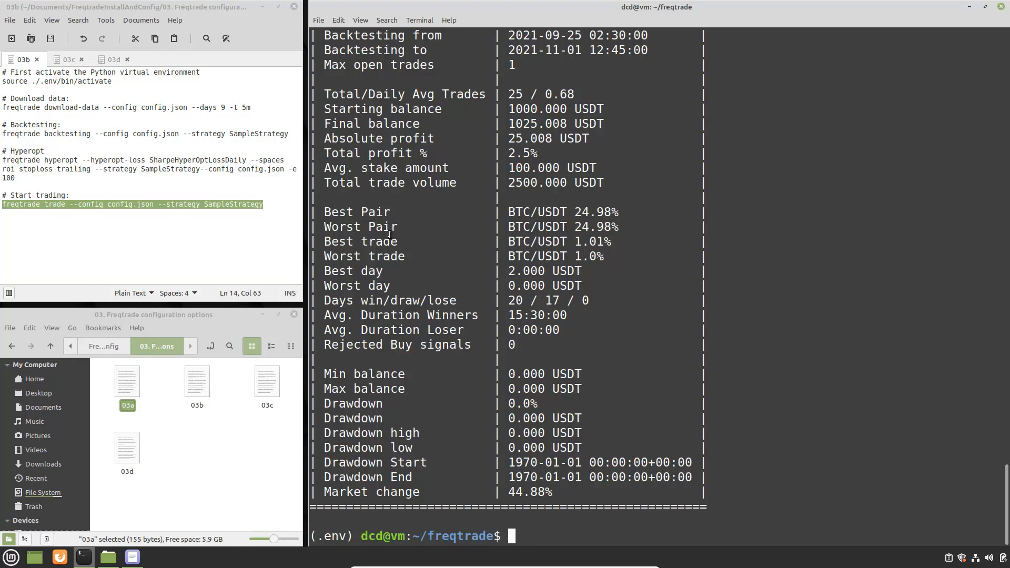
pyautogui.write('freqtrade trade --config config.json --strategy SampleStrategy')
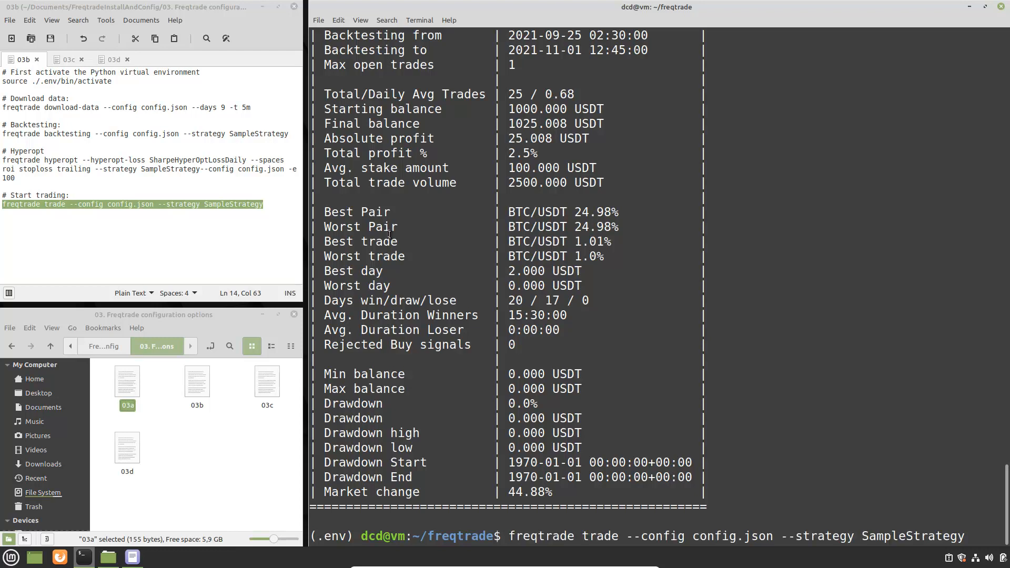
pyautogui.press('Return')
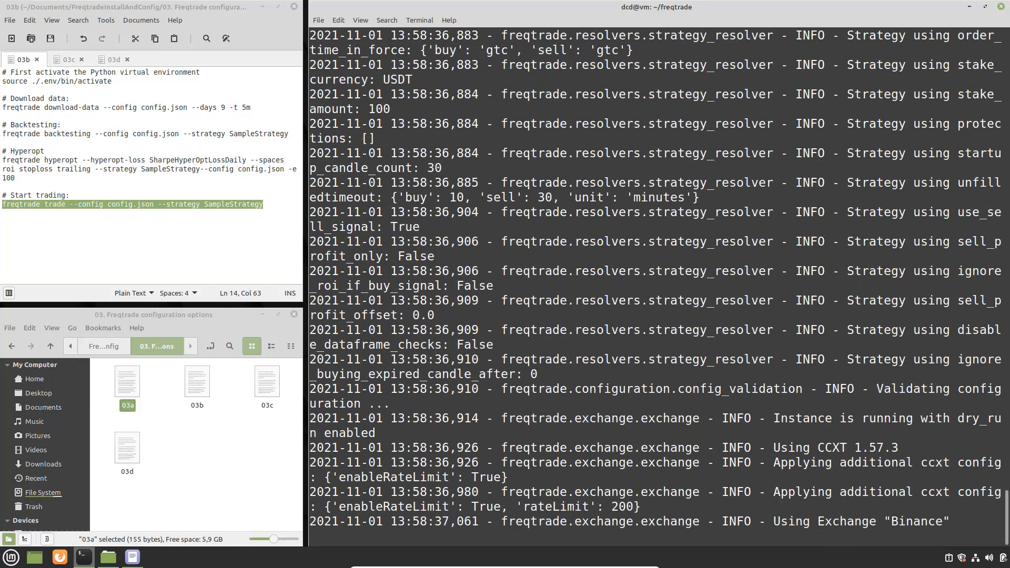
pyautogui.scroll(-3)
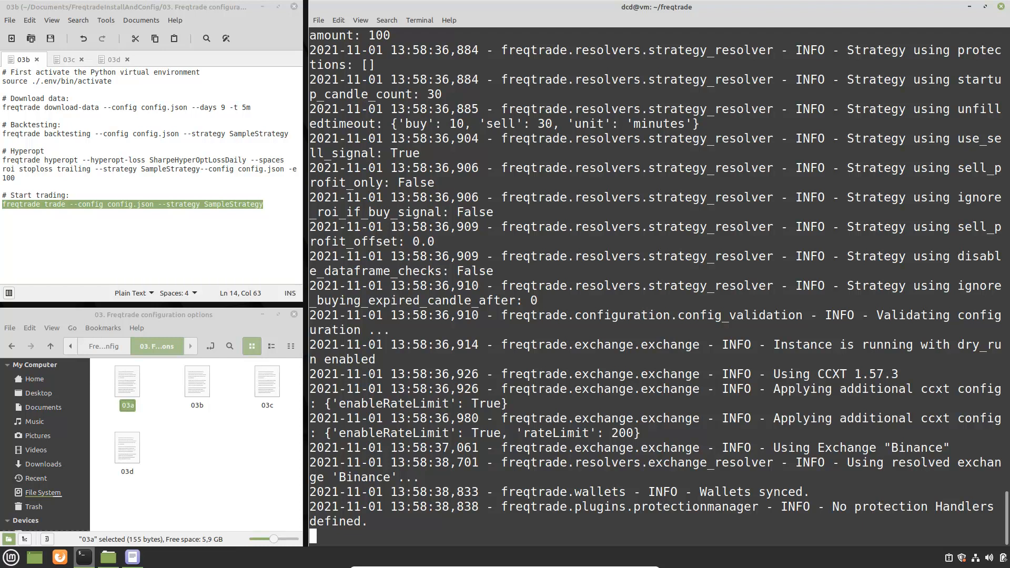
pyautogui.scroll(-3)
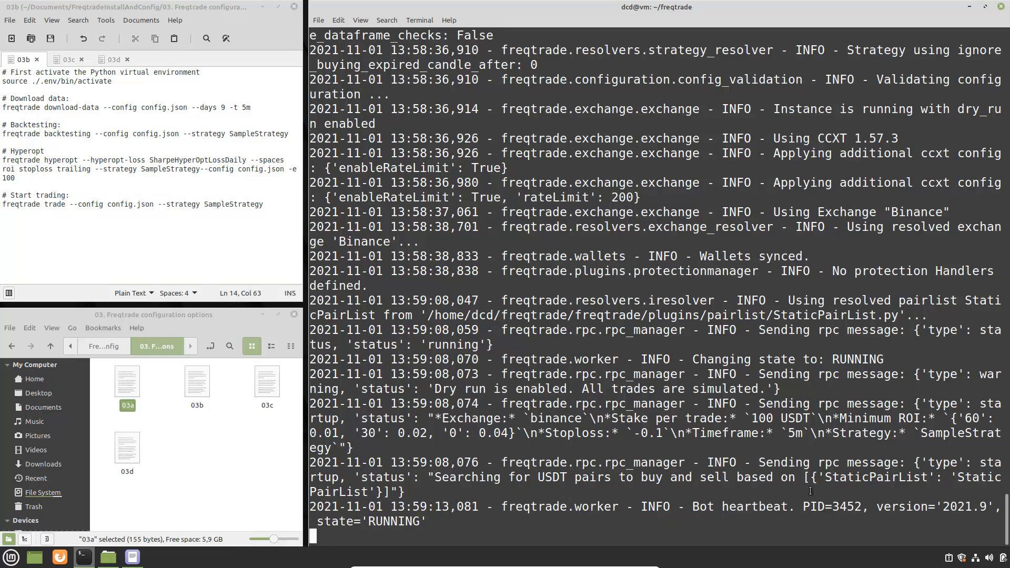
pyautogui.scroll(-3)
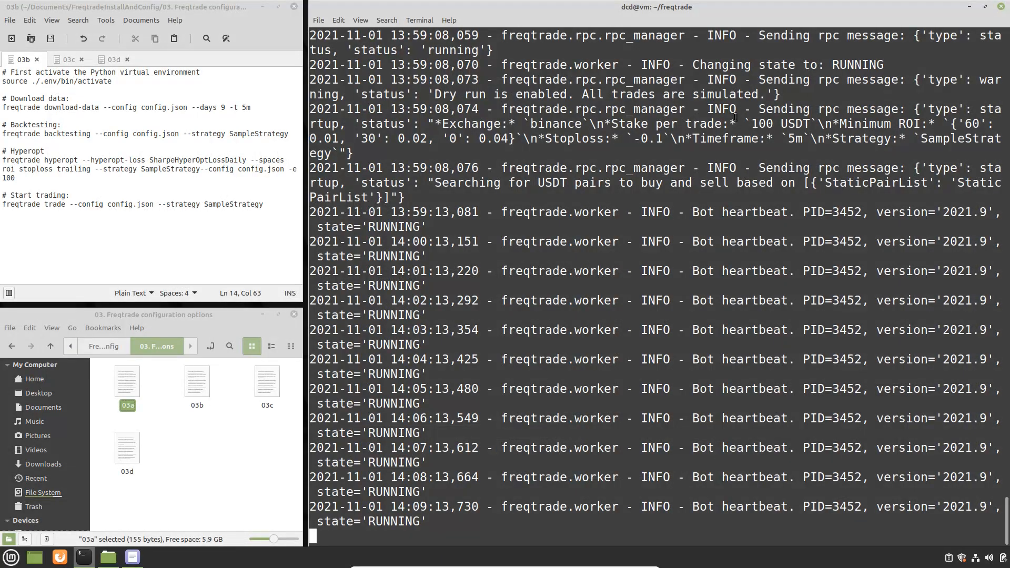
# Step: Stop the bot output and close the 03b notes to reveal the 03d config-stacking notes
pyautogui.press('ctrl+c')
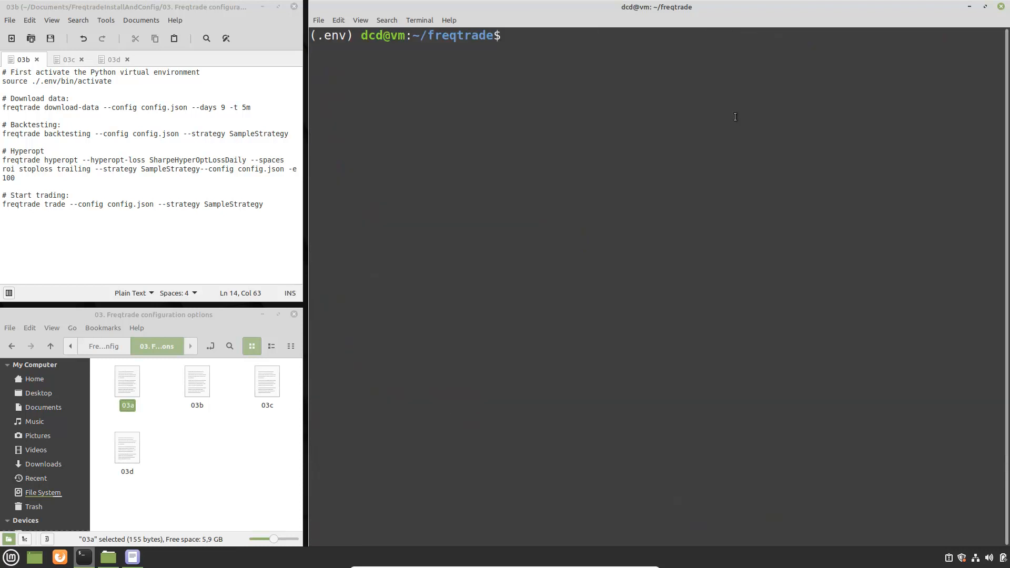
pyautogui.moveTo(37, 59)
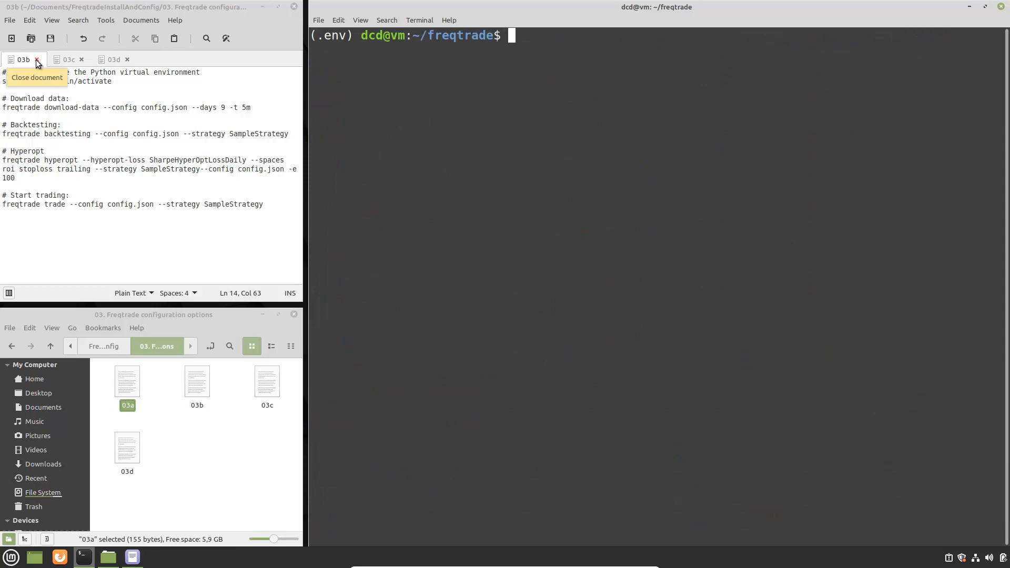
pyautogui.click(37, 59)
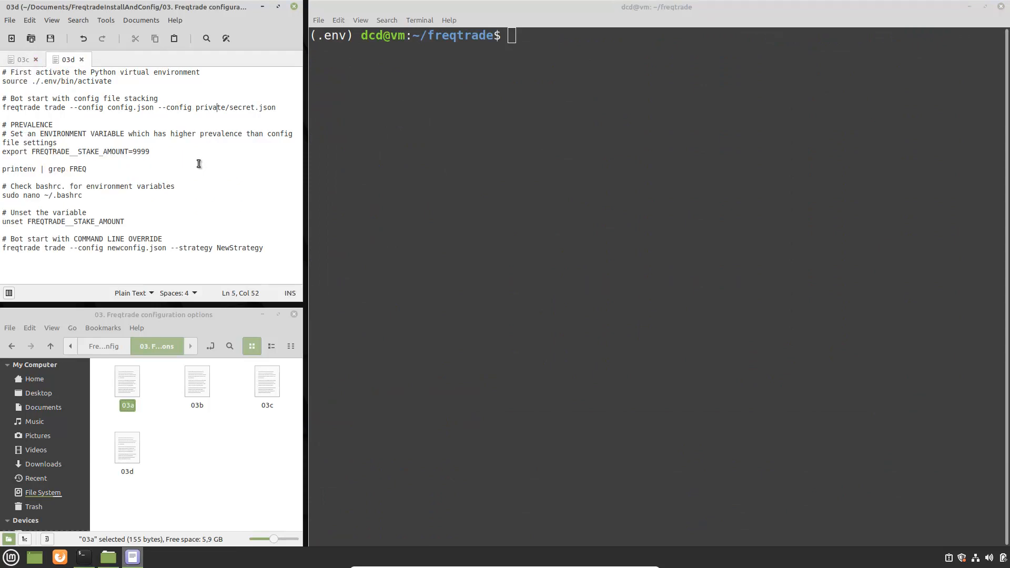
pyautogui.click(175, 186)
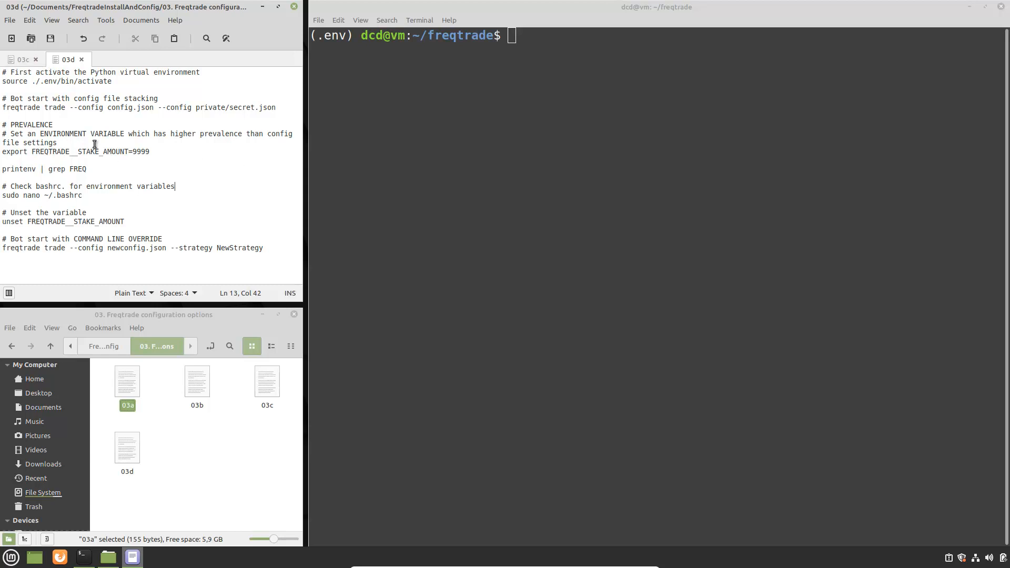
pyautogui.moveTo(6, 108)
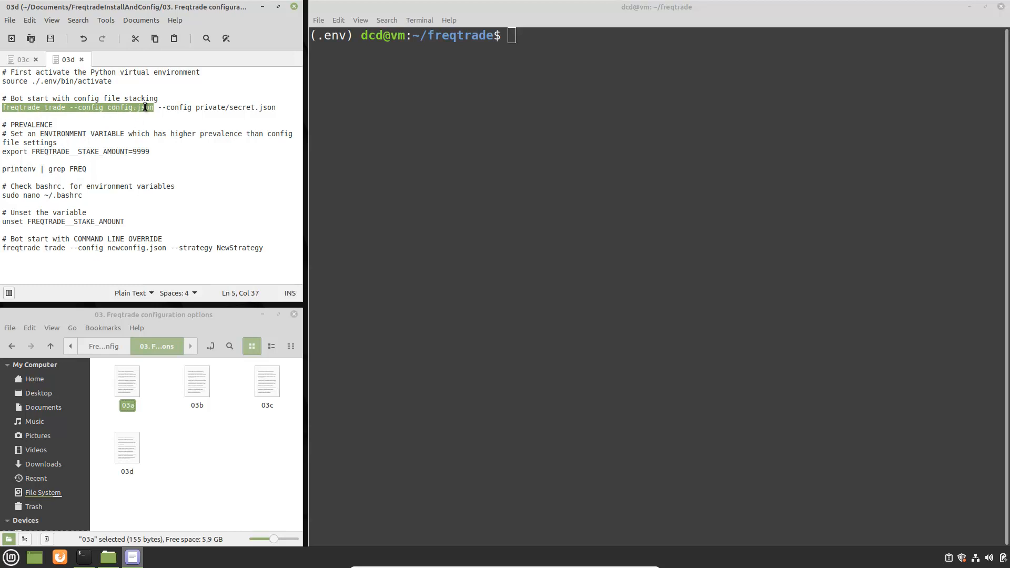
# Step: Run the dry-run bot with config.json alone and review its Binance startup log
pyautogui.write('freqtrade trade --config config.json')
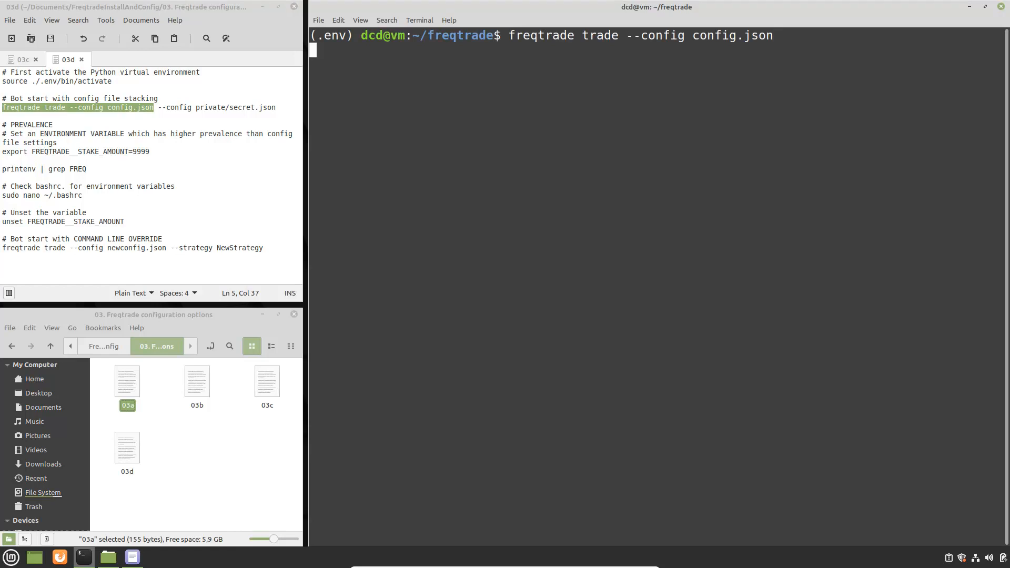
pyautogui.press('Return')
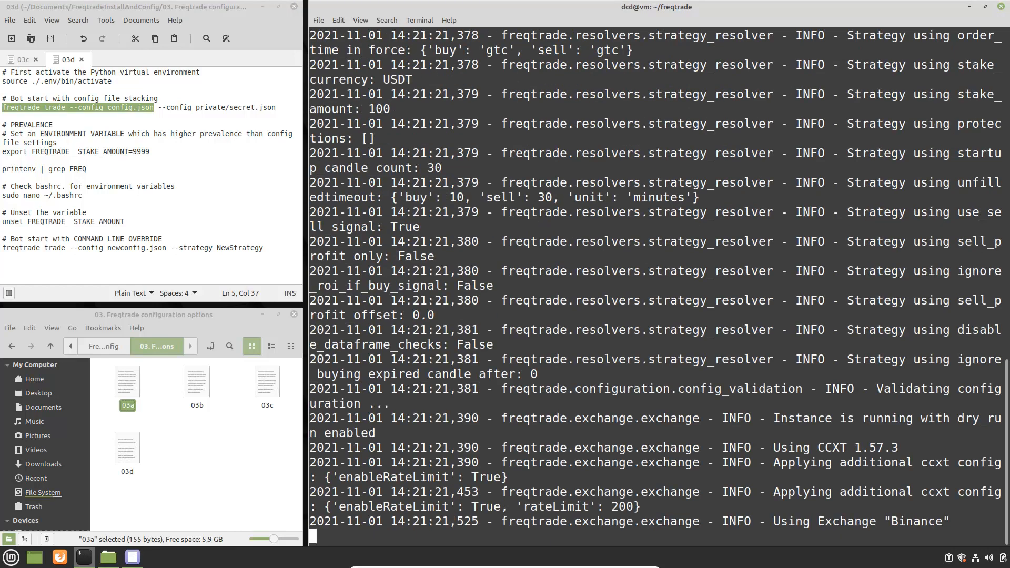
pyautogui.scroll(-3)
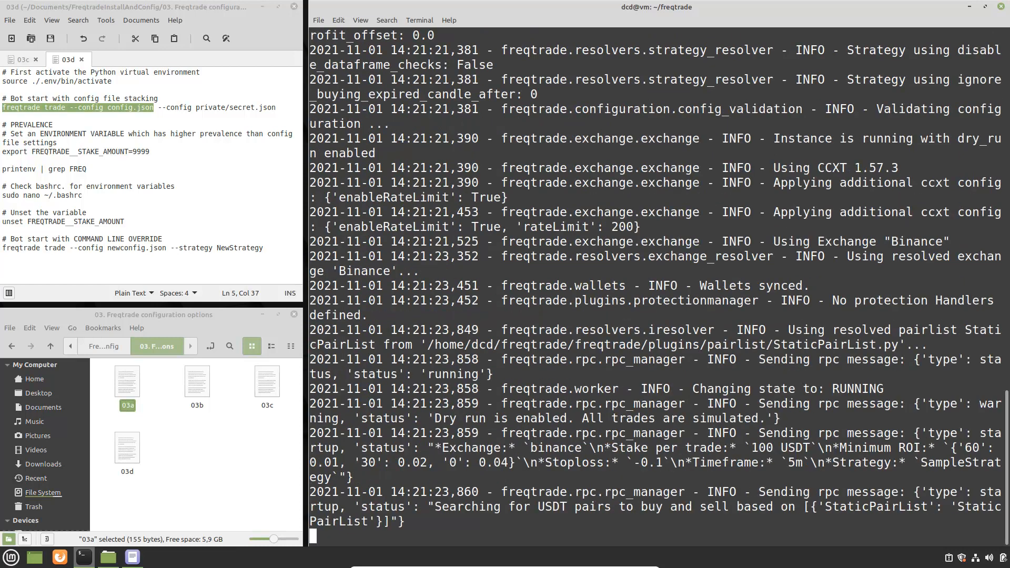
pyautogui.moveTo(608, 194)
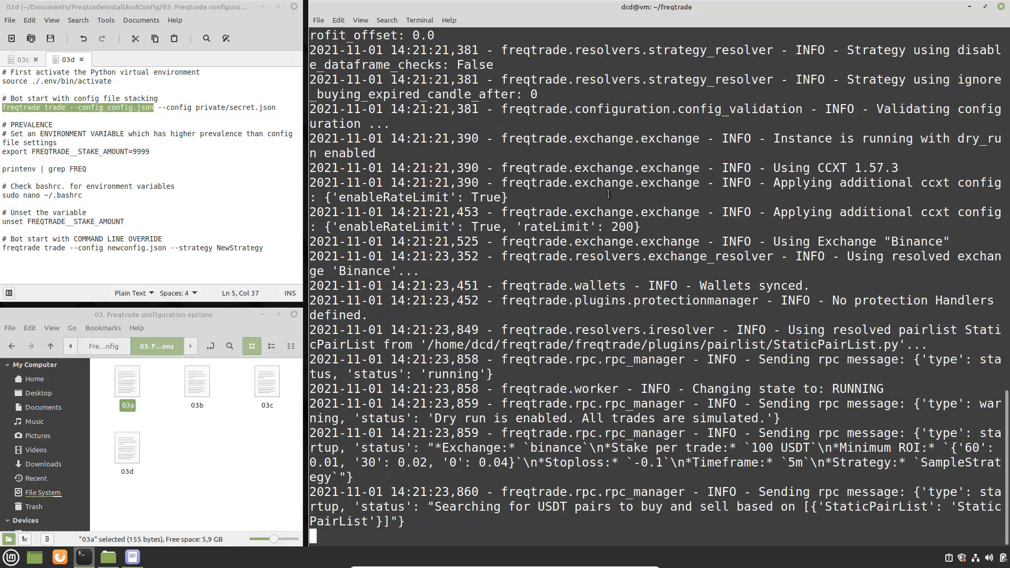
pyautogui.scroll(-3)
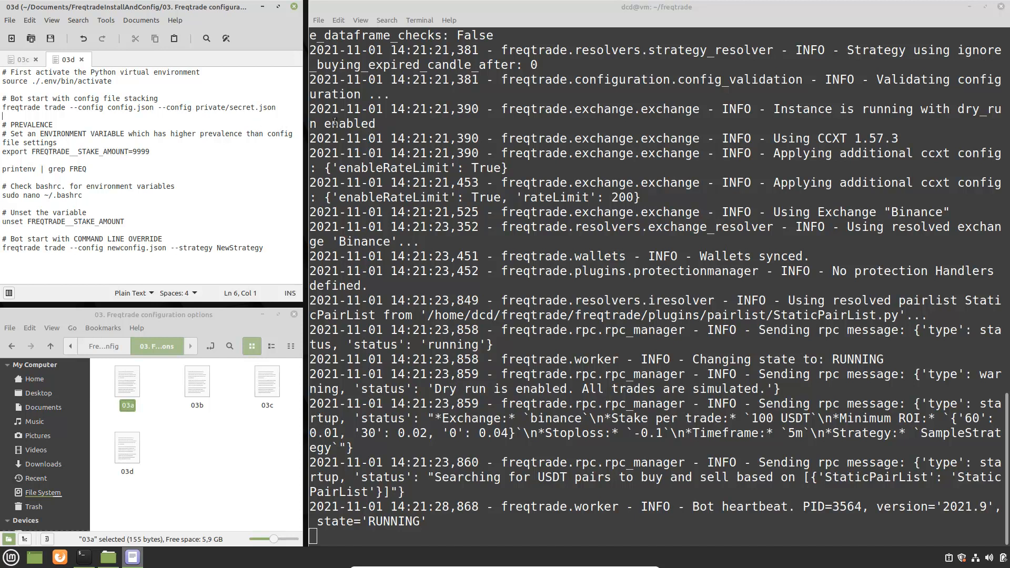
pyautogui.moveTo(438, 160)
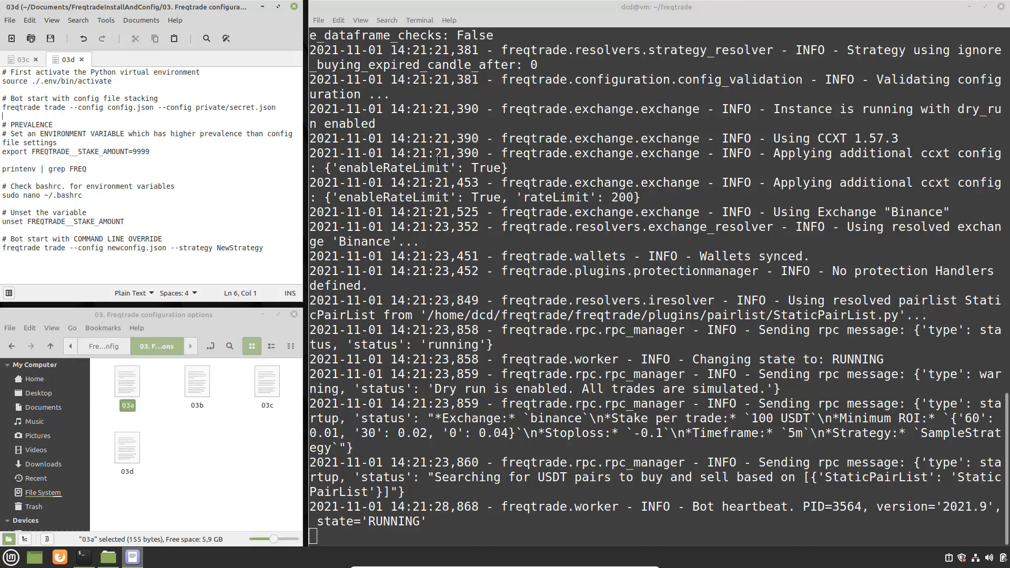
pyautogui.moveTo(166, 110)
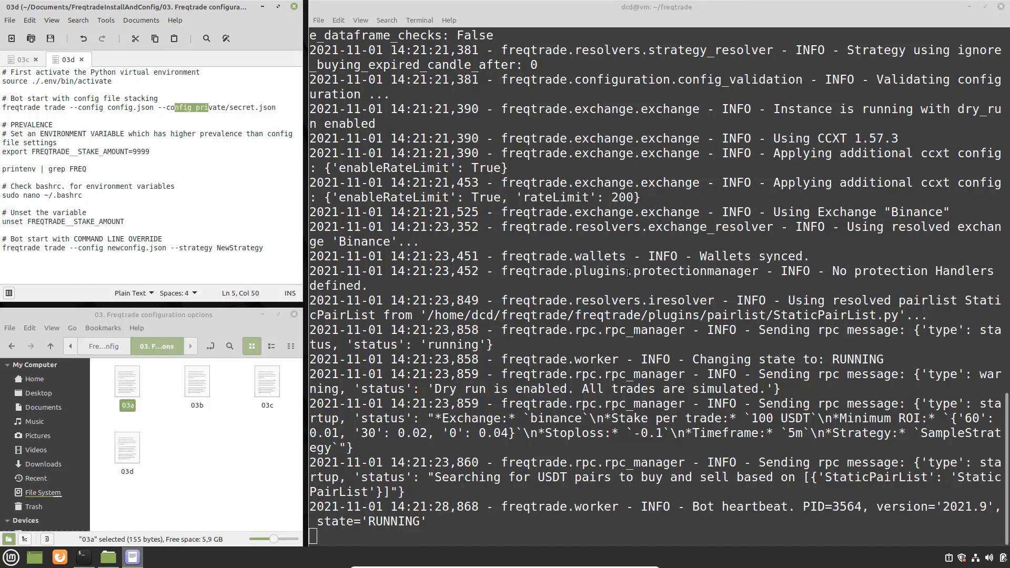
pyautogui.doubleClick(783, 418)
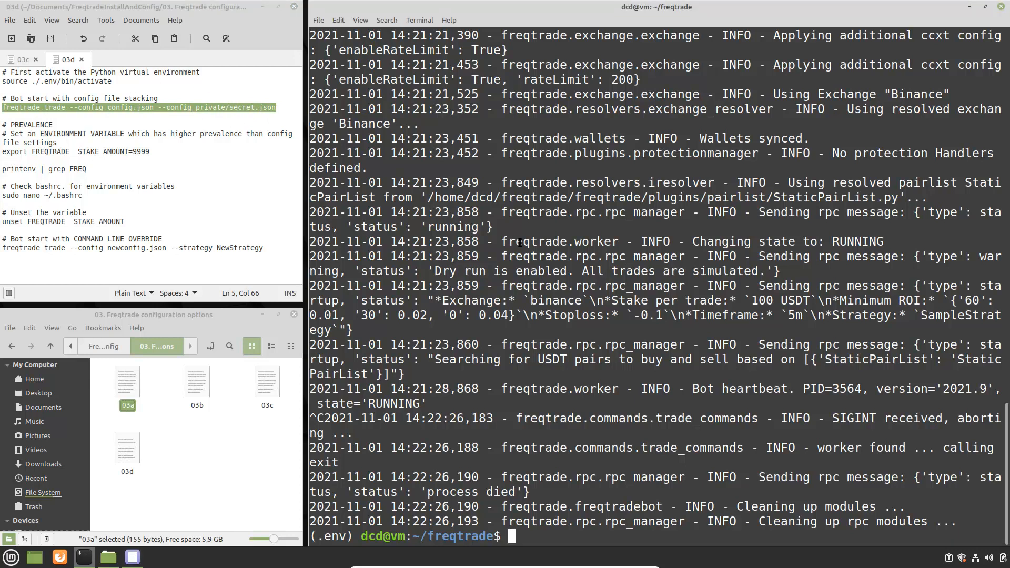
# Step: Run the bot with config.json stacked with private/secret.json and review the Bybit 10000 USDT log
pyautogui.write('freqtrade trade --config config.json --config private/secret.json')
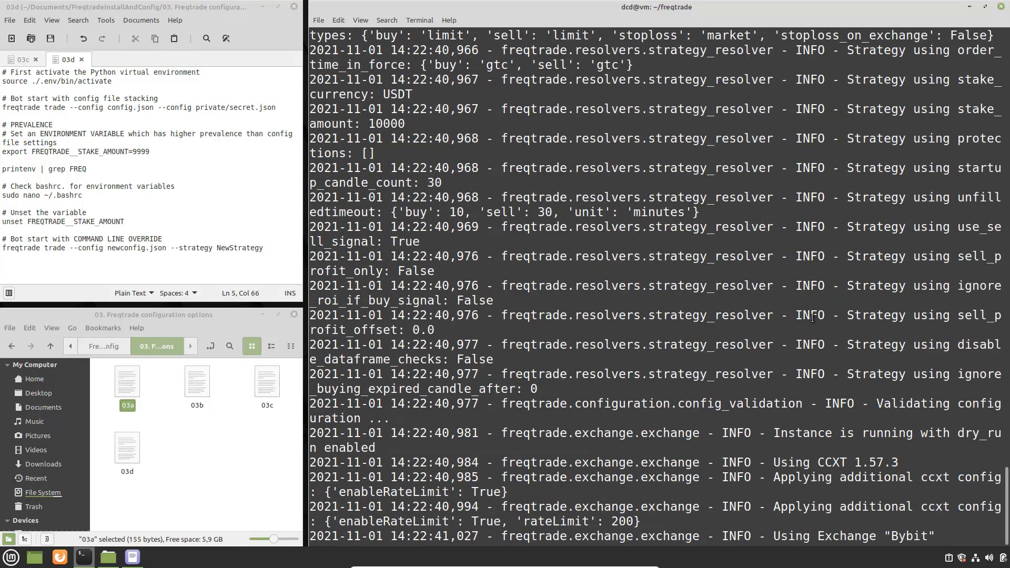
pyautogui.scroll(-3)
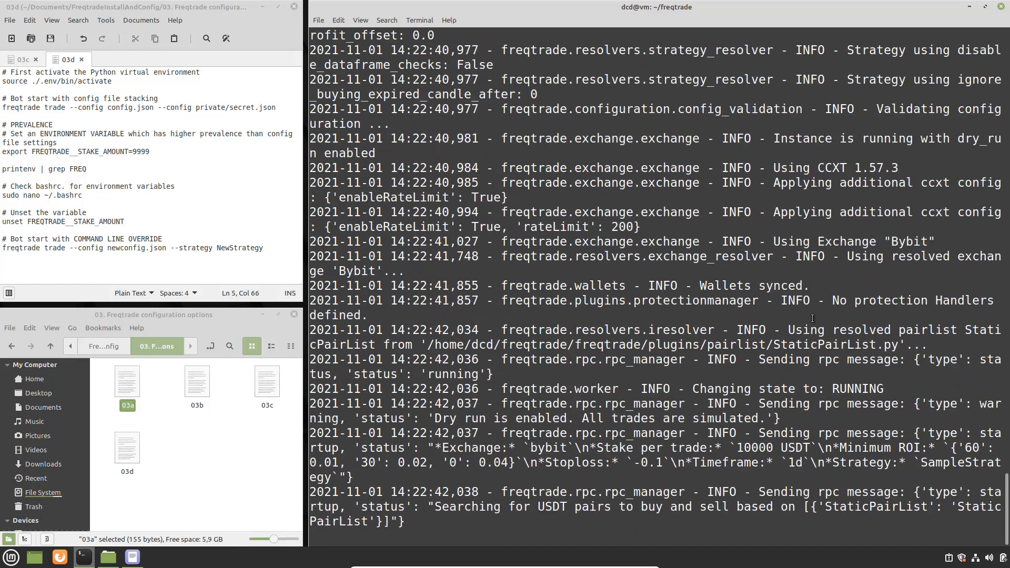
pyautogui.scroll(-3)
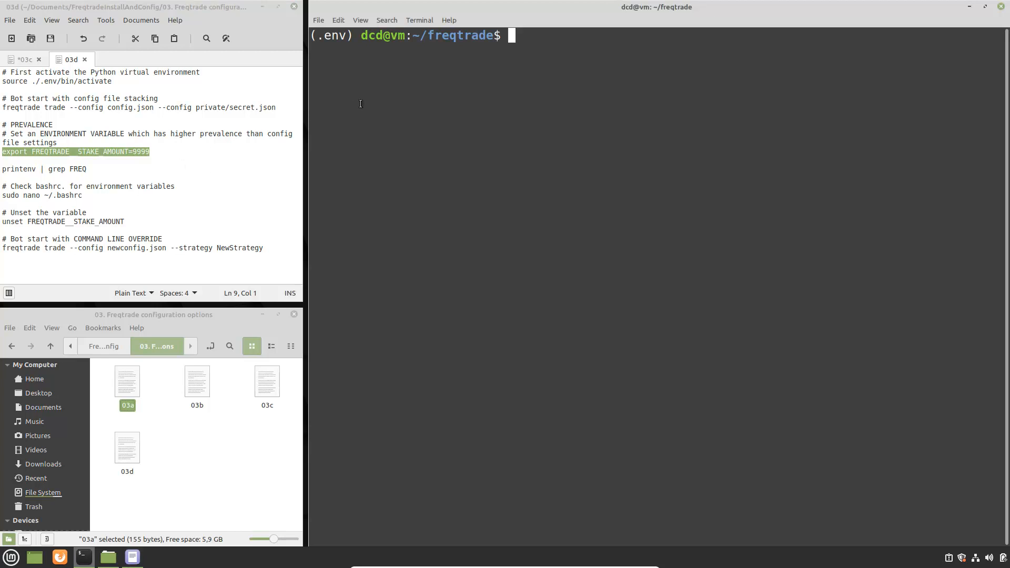
# Step: Export FREQTRADE__STAKE_AMOUNT=9999 as an environment variable
pyautogui.write('export FREQTRADE__STAKE_AMOUNT=9999')
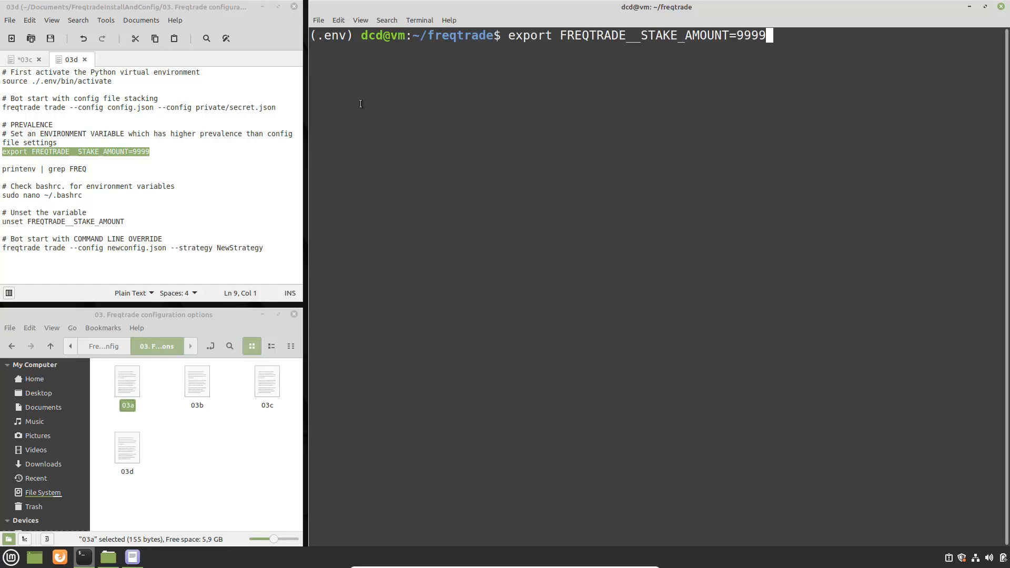
pyautogui.press('Return')
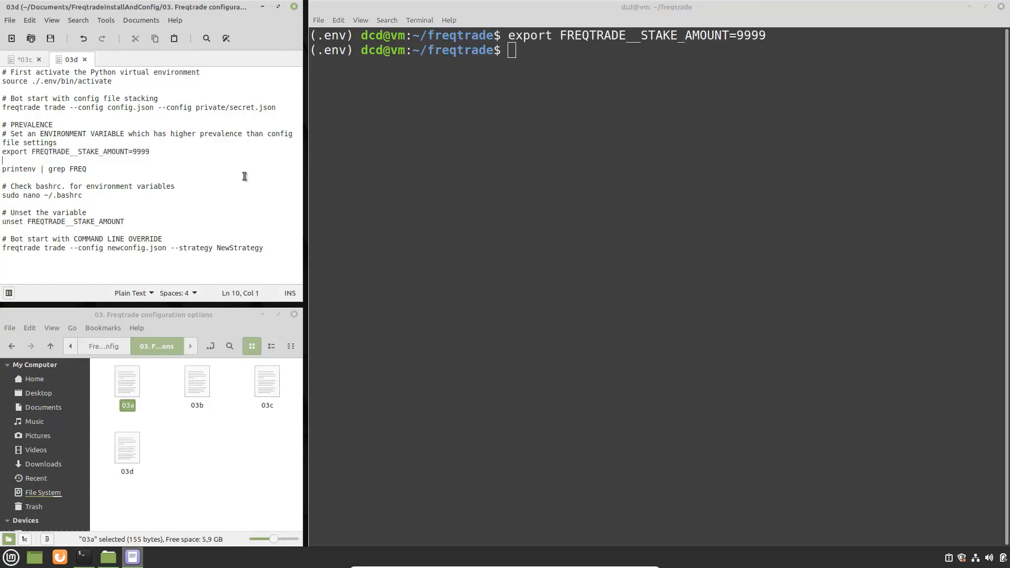
pyautogui.moveTo(178, 165)
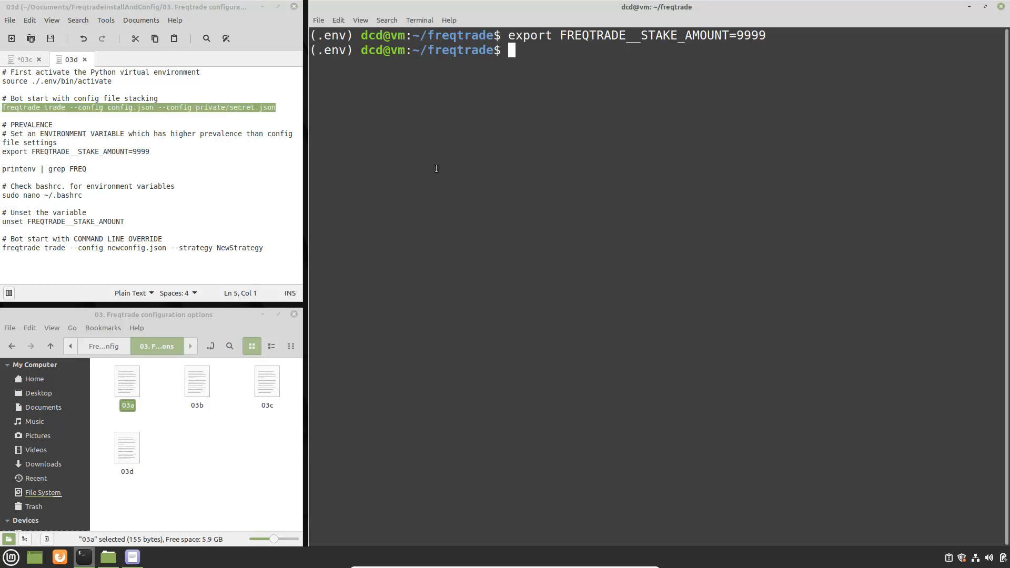
# Step: Rerun the stacked-config bot to see the 9999 USDT stake override, then clear the terminal
pyautogui.write('freqtrade trade --config config.json --config private/secret.json')
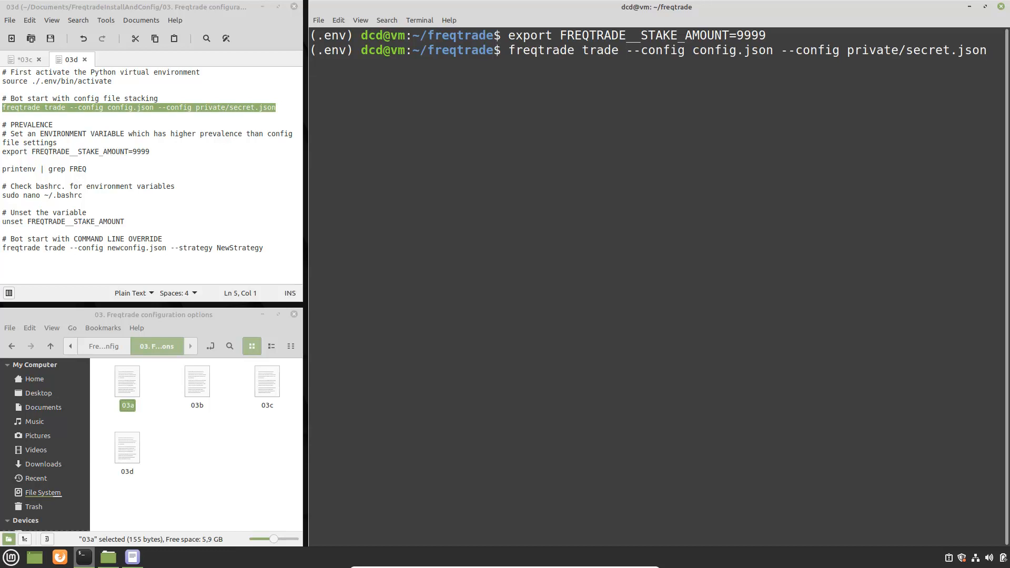
pyautogui.press('Return')
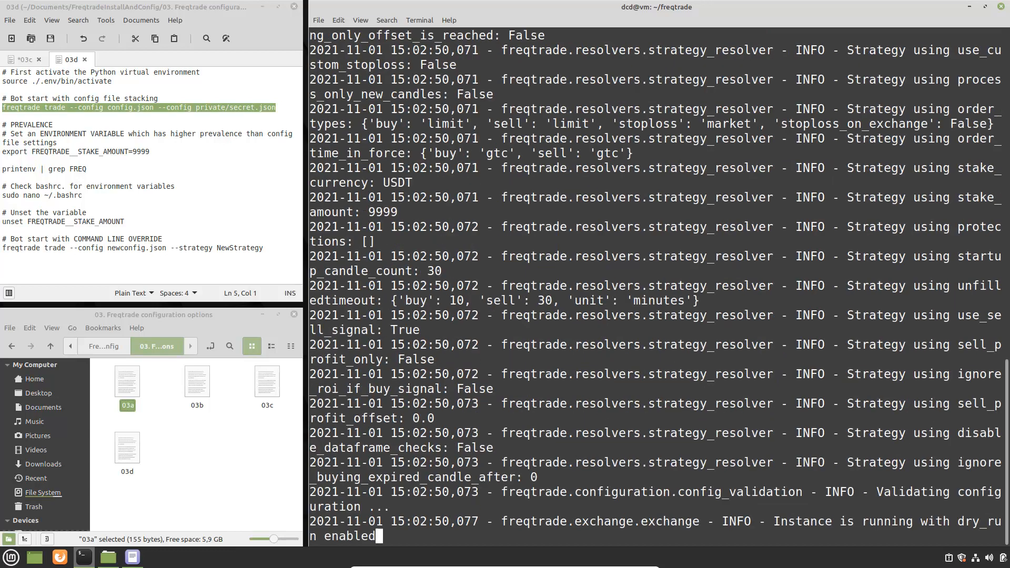
pyautogui.scroll(-3)
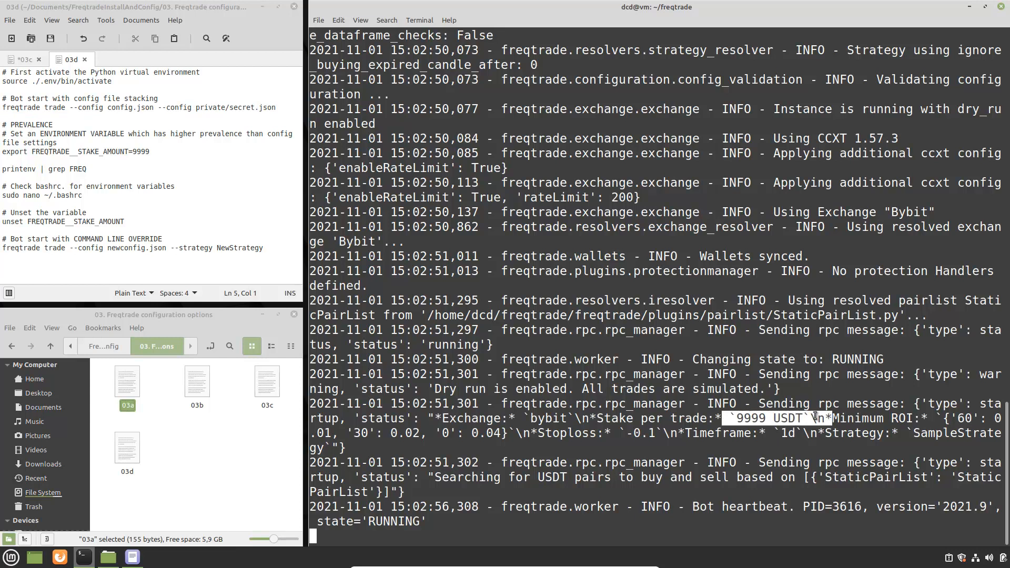
pyautogui.doubleClick(234, 107)
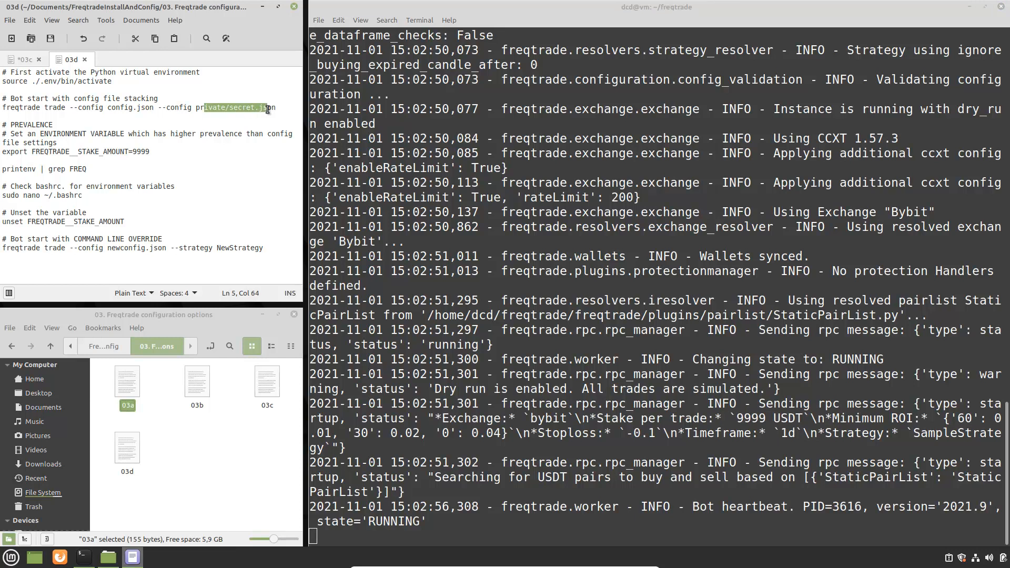
pyautogui.moveTo(466, 234)
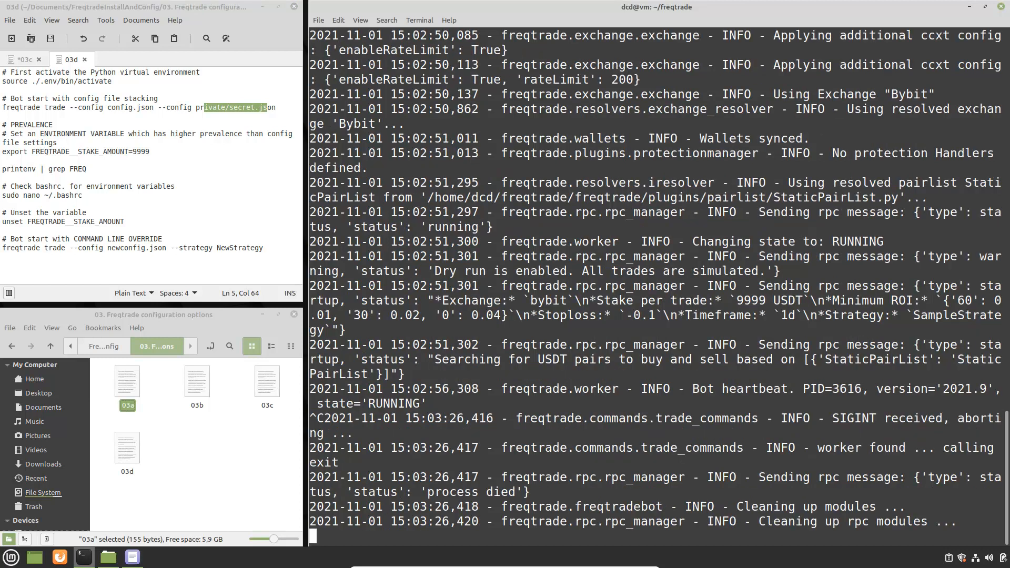
pyautogui.write('clear')
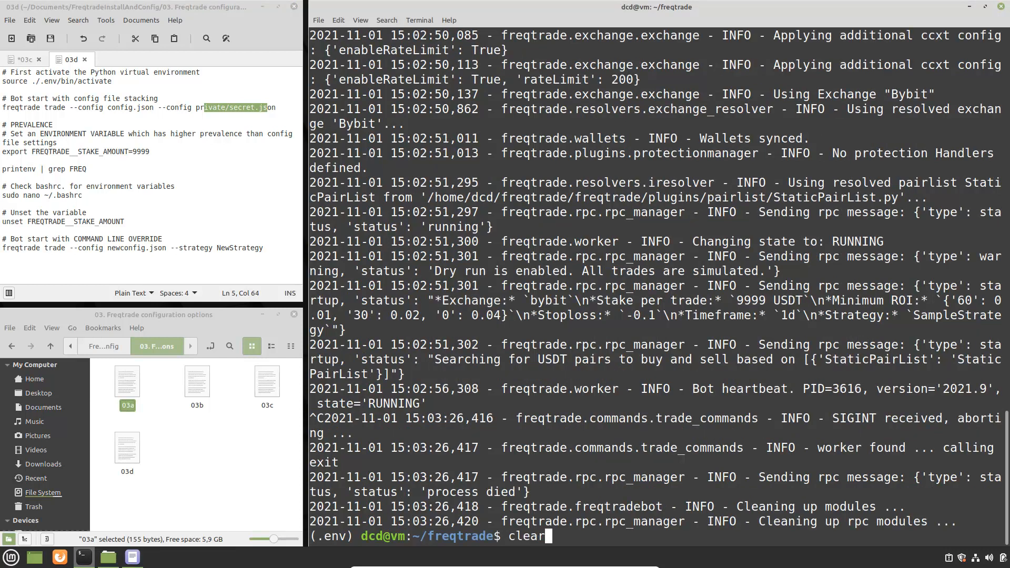
# Step: Check the environment with printenv | grep FREQ, showing FREQTRADE__STAKE_AMOUNT=9999
pyautogui.press('Return')
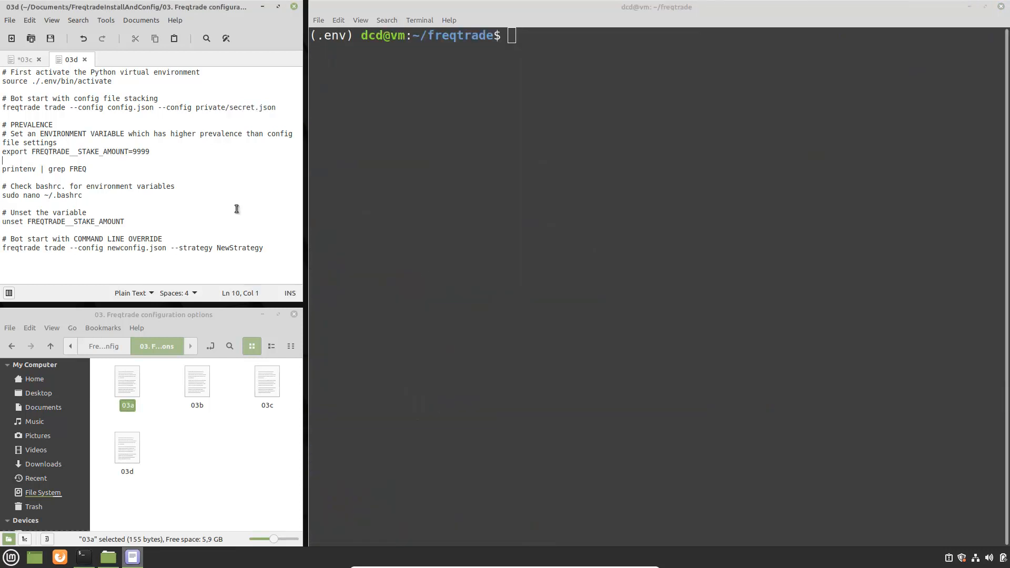
pyautogui.moveTo(205, 180)
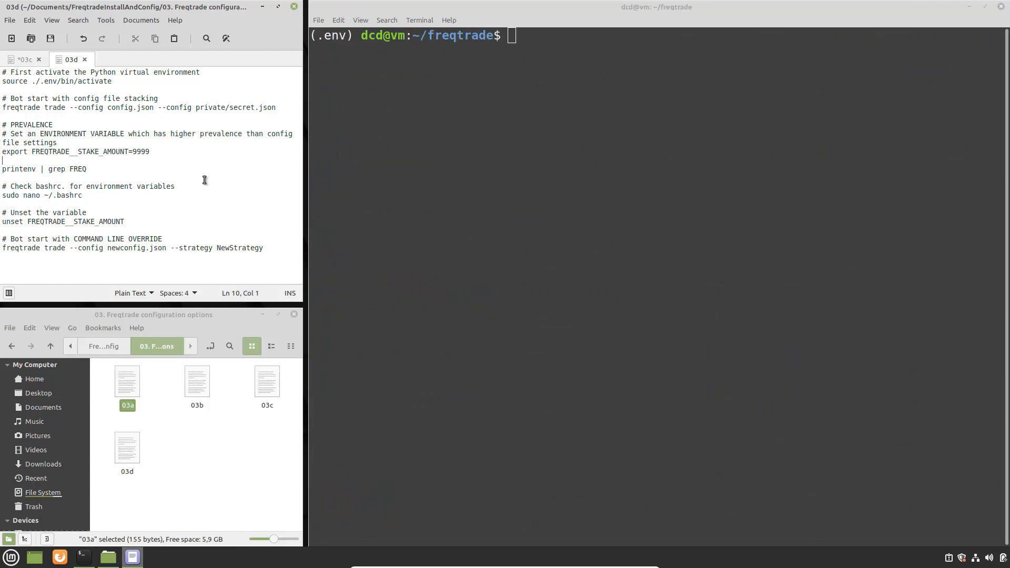
pyautogui.tripleClick(75, 152)
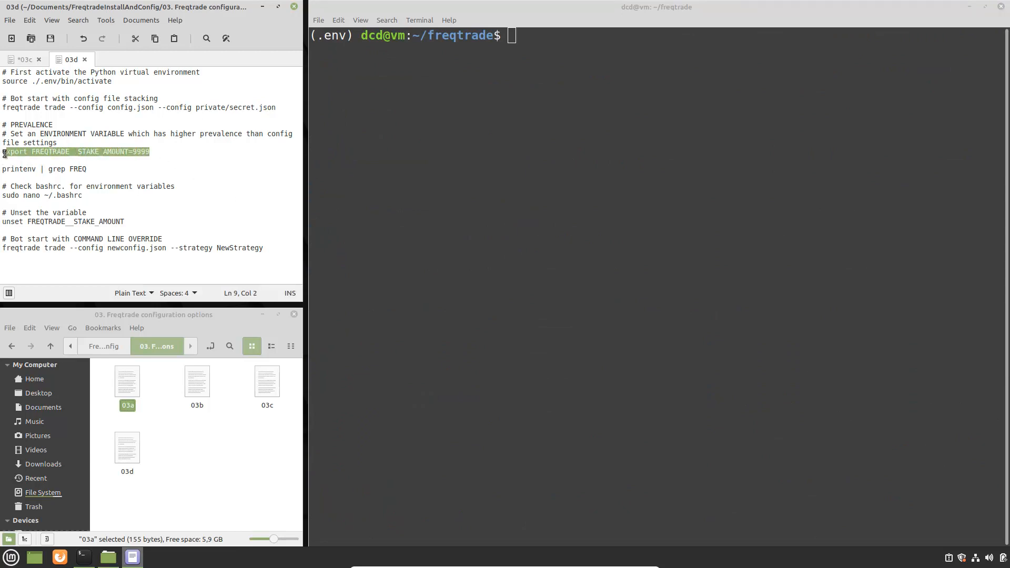
pyautogui.click(100, 170)
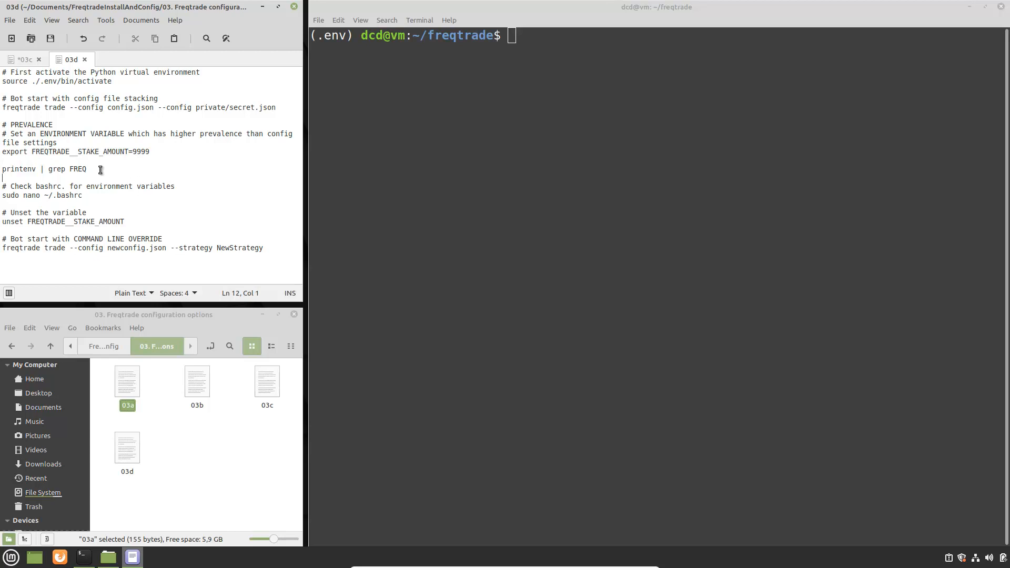
pyautogui.tripleClick(43, 169)
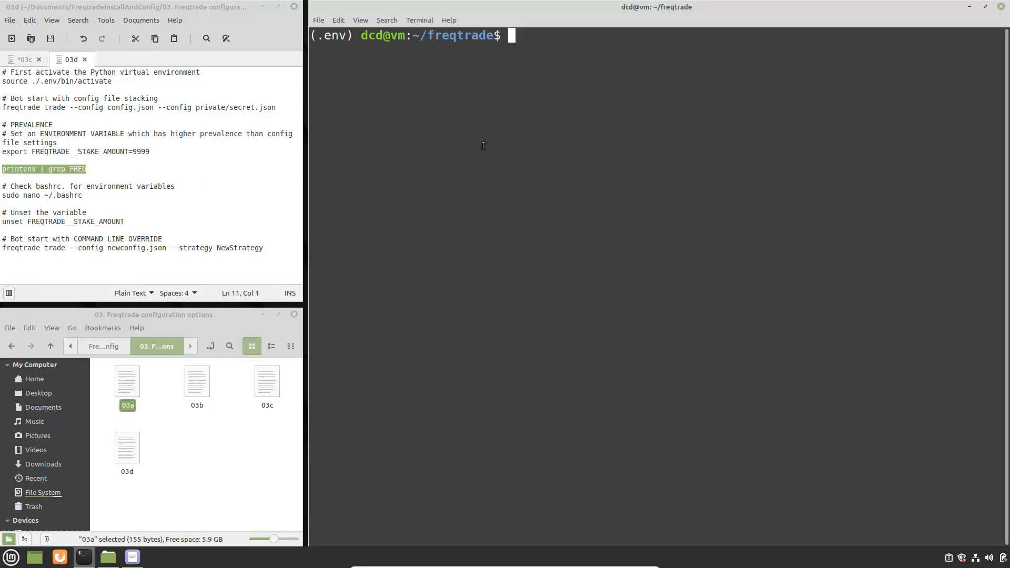
pyautogui.write('printenv | grep FREQ')
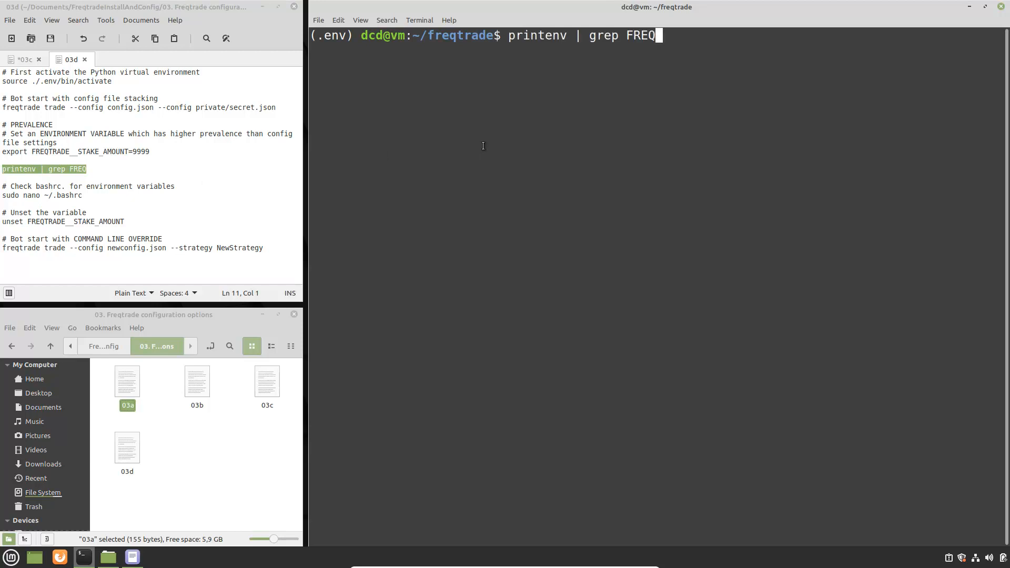
pyautogui.press('Return')
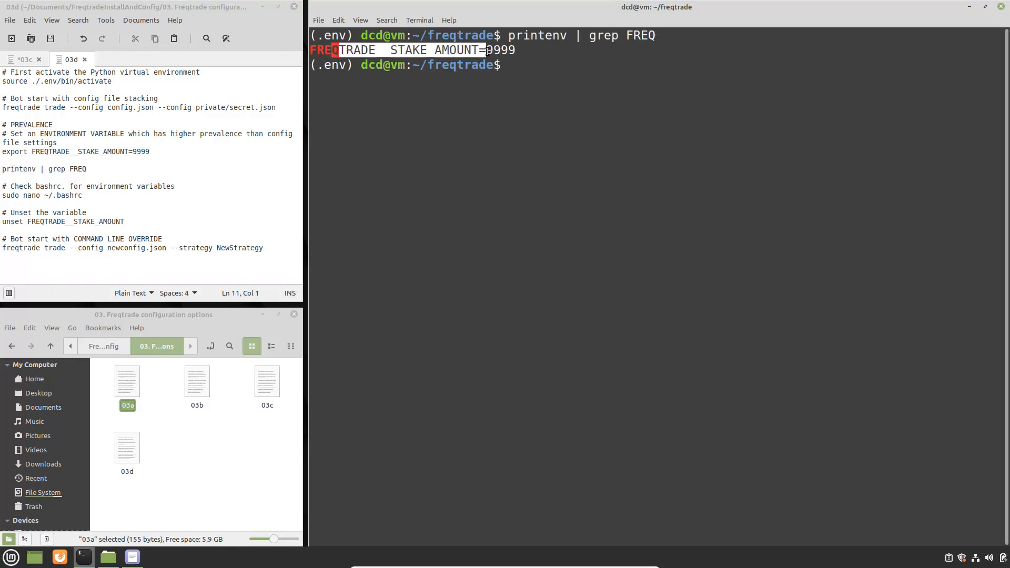
# Step: Unset FREQTRADE__STAKE_AMOUNT, confirm no FREQ variables remain, and clear the screen
pyautogui.click(141, 222)
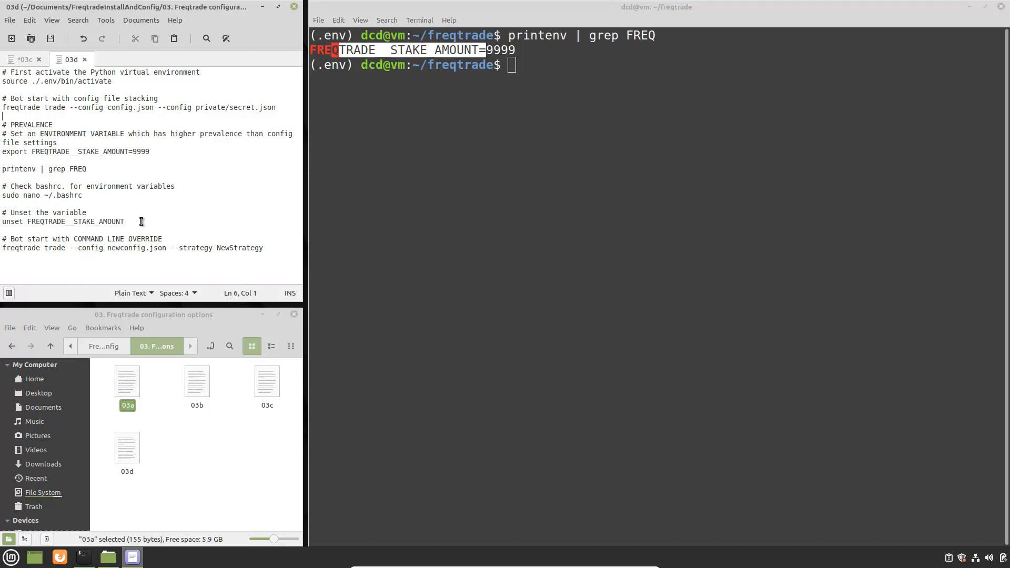
pyautogui.tripleClick(63, 222)
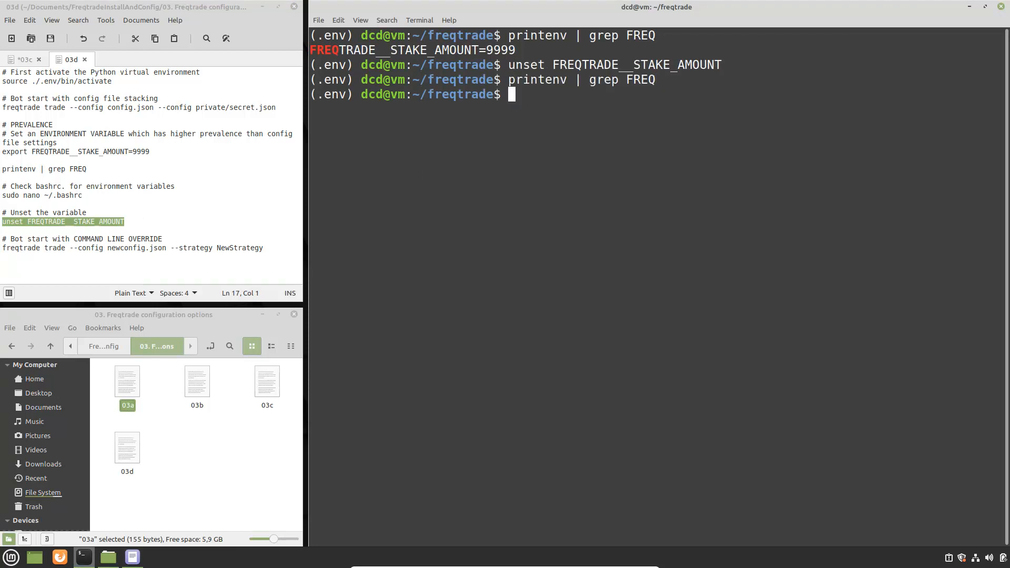
pyautogui.moveTo(403, 129)
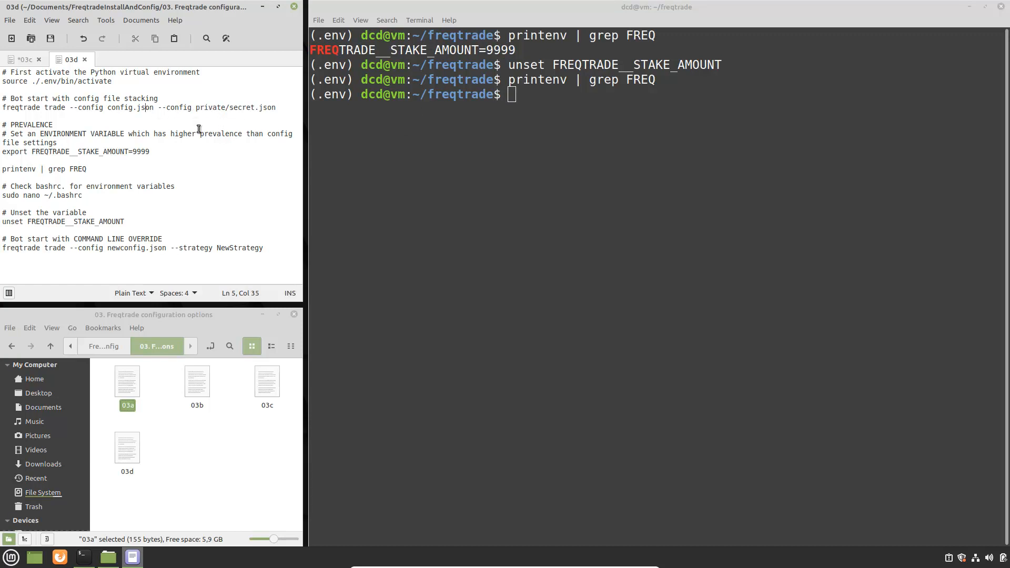
pyautogui.write('cl')
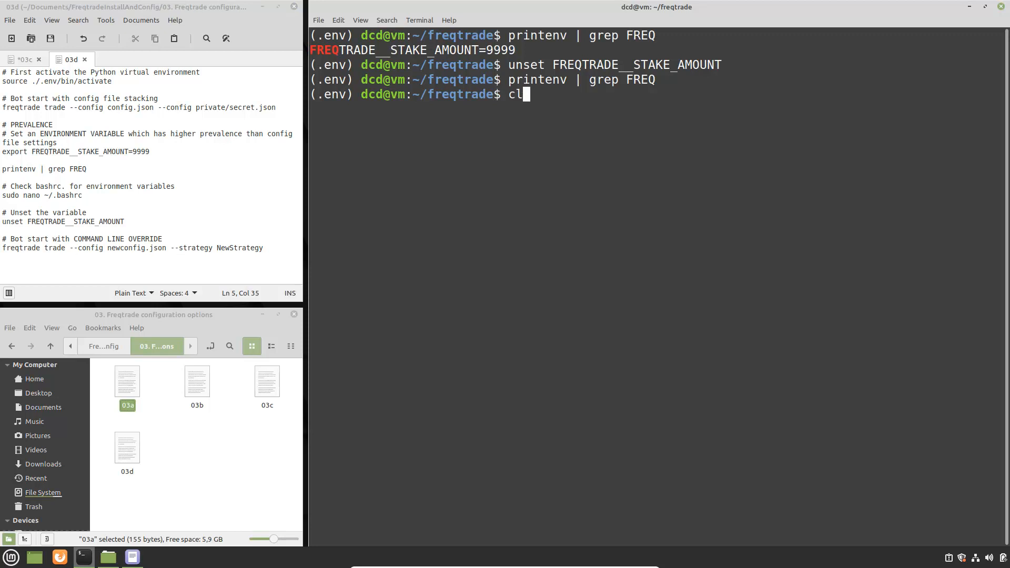
pyautogui.press('Return')
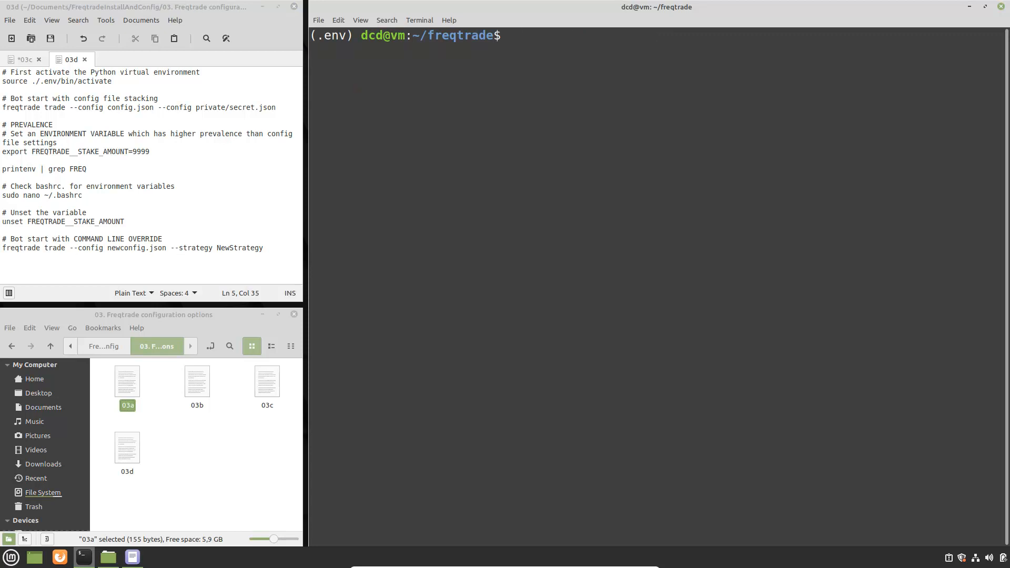
# Step: Edit the notes' override command to freqtrade trade --config config.json --strategy NewStrategy and select it
pyautogui.click(173, 187)
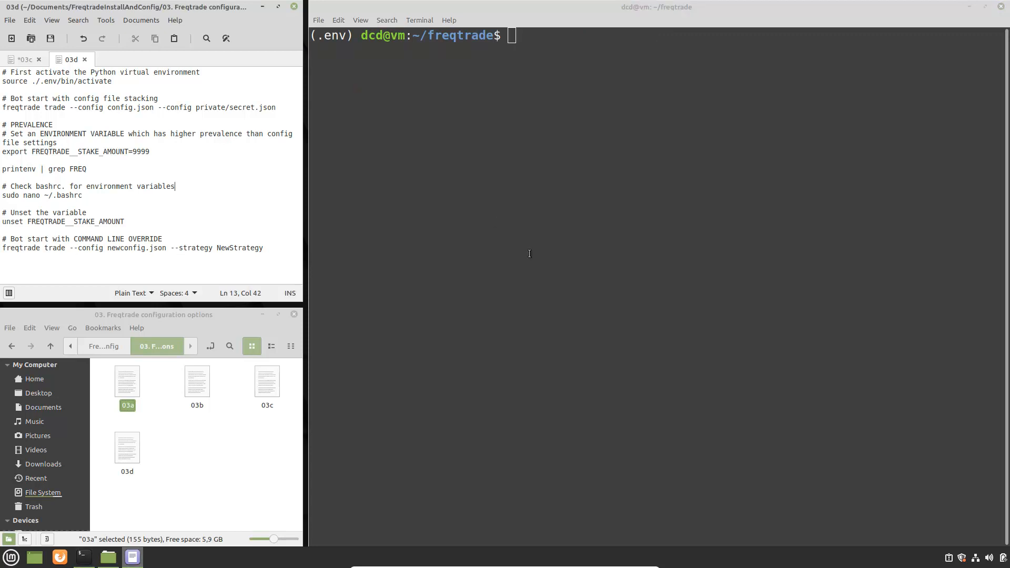
pyautogui.moveTo(299, 254)
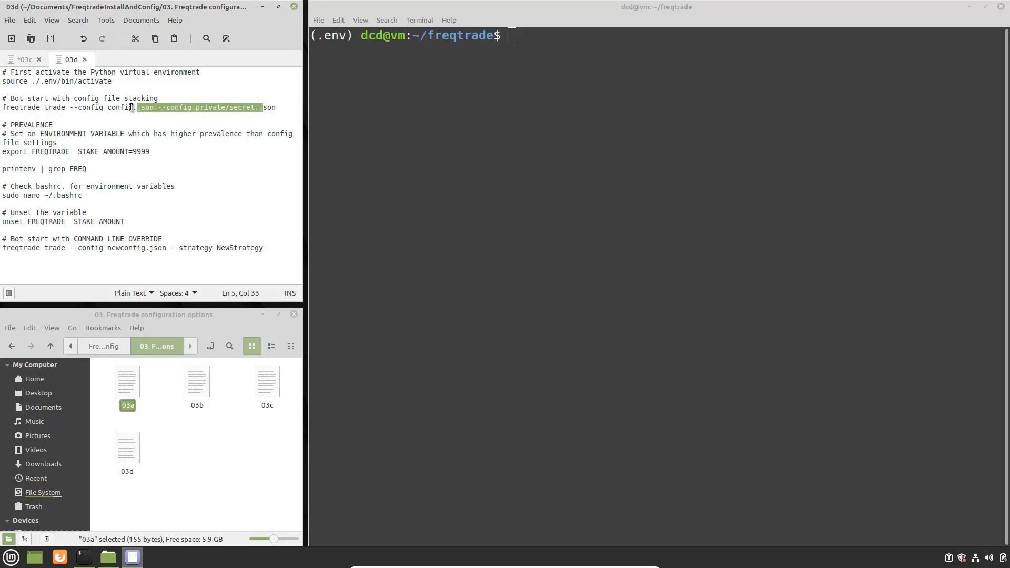
pyautogui.click(119, 248)
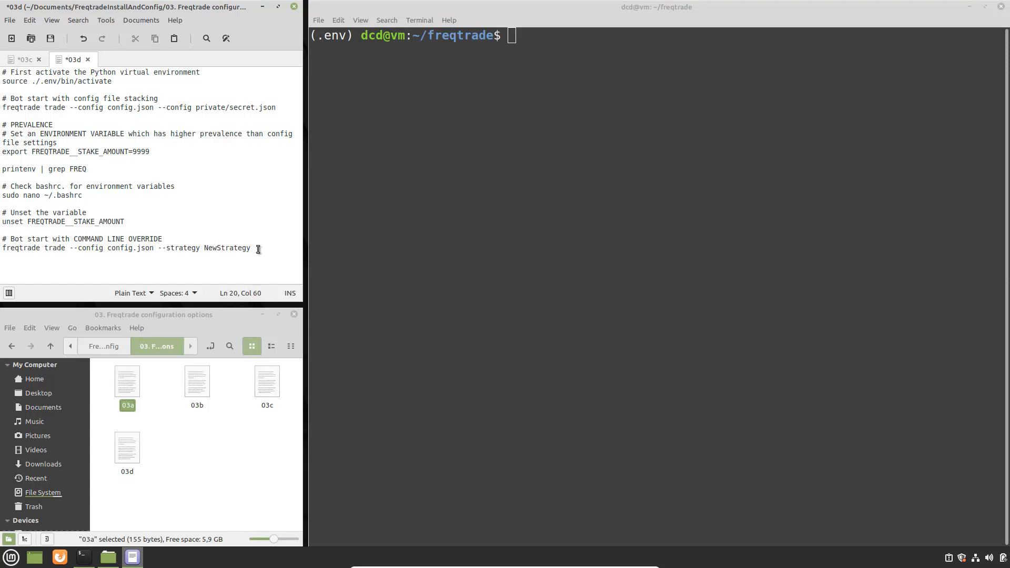
pyautogui.tripleClick(125, 248)
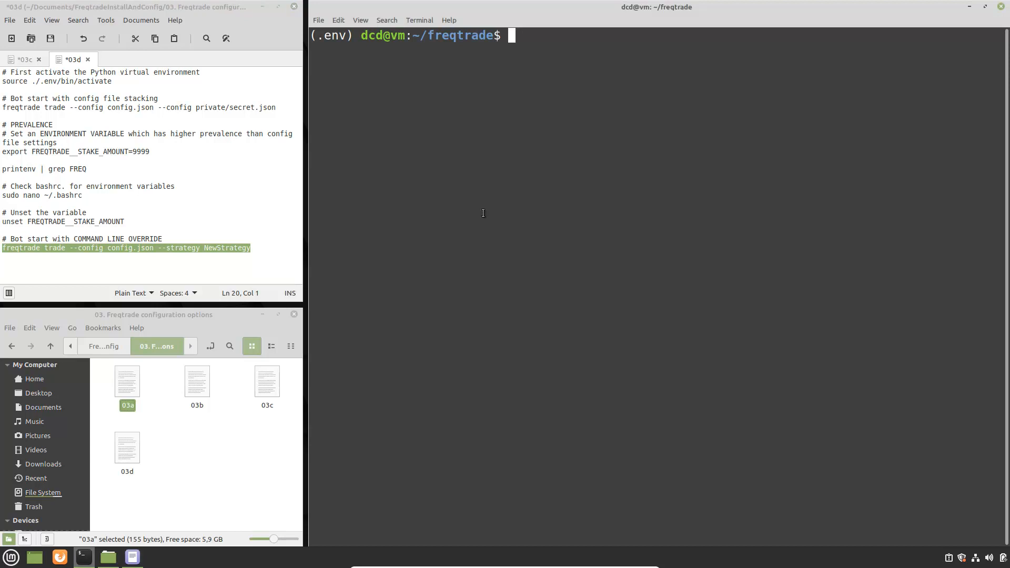
# Step: Run freqtrade trade --config config.json --strategy NewStrategy, confirm NewStrategy in the log, then stop with Ctrl+C
pyautogui.write('freqtrade trade --config config.json --strategy NewStrategy')
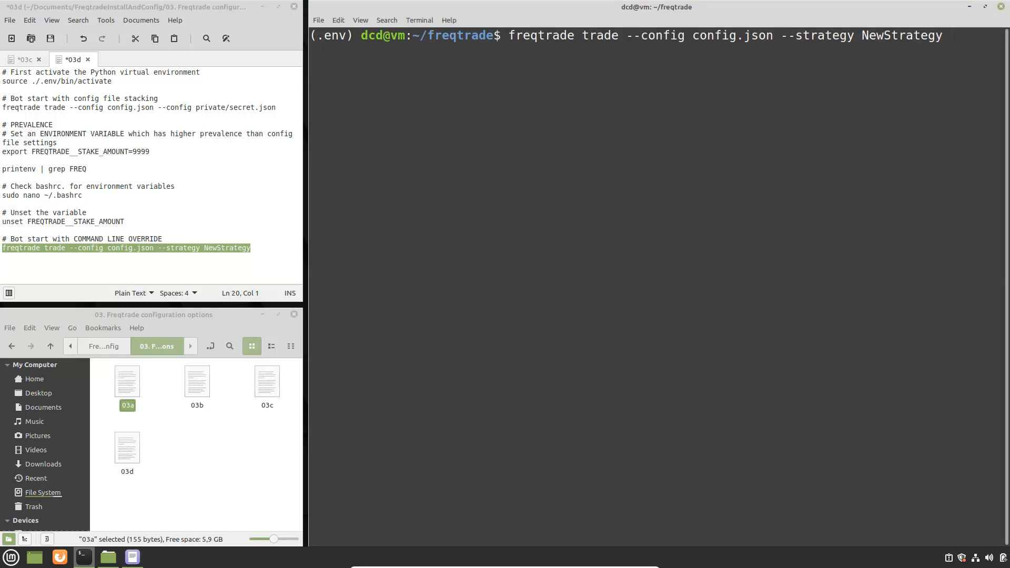
pyautogui.press('Return')
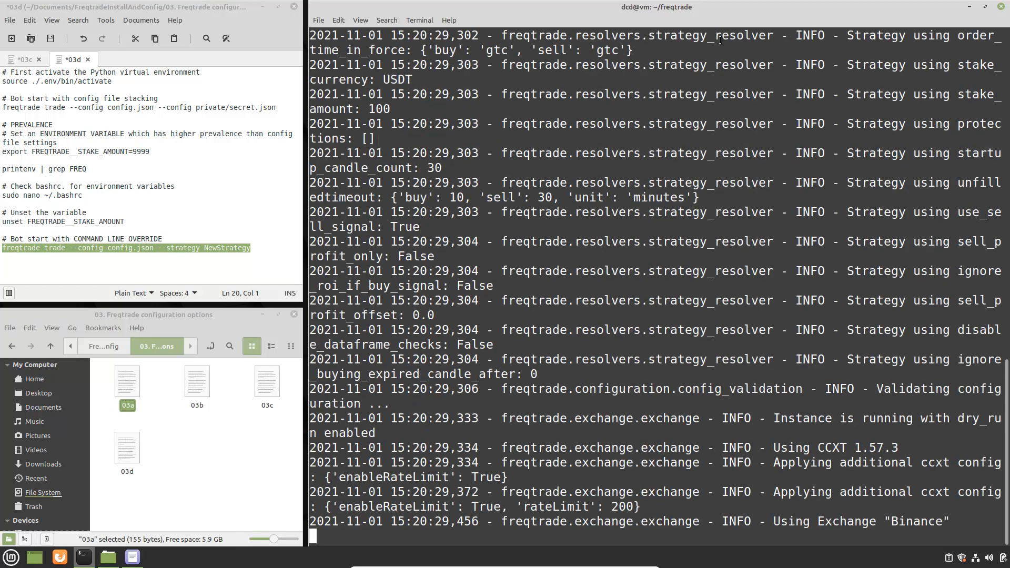
pyautogui.scroll(-3)
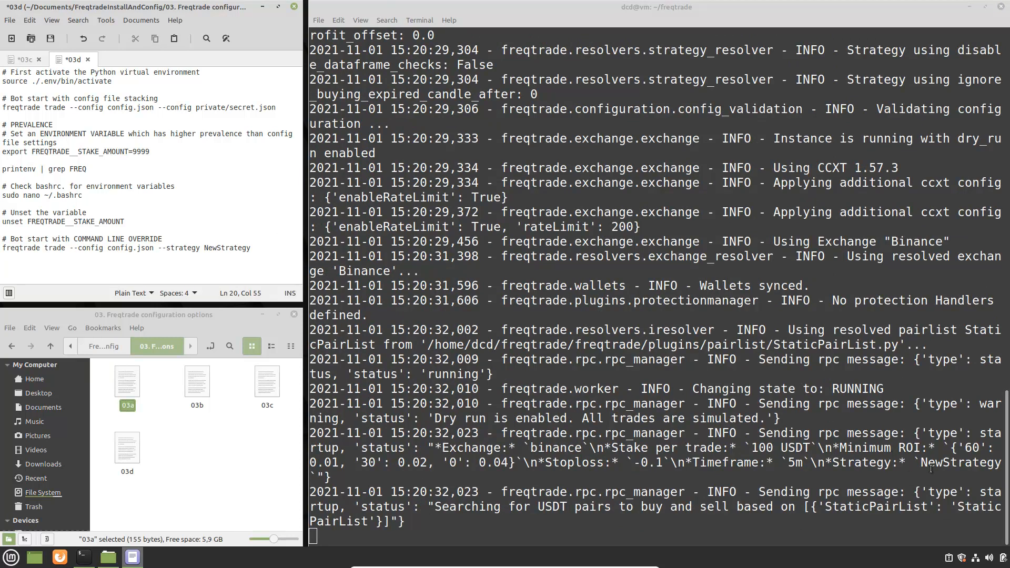
pyautogui.scroll(-3)
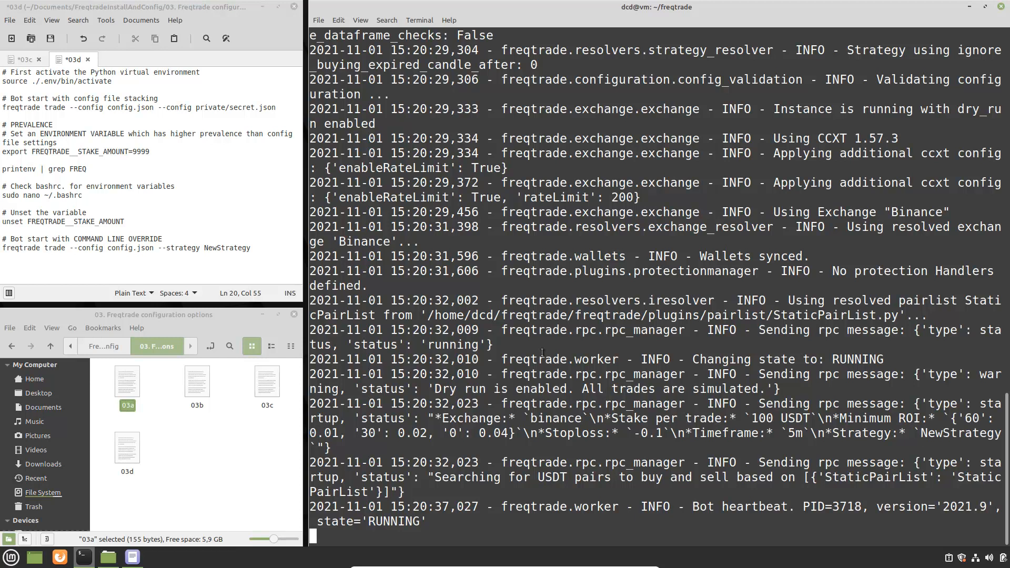
pyautogui.press('ctrl+c')
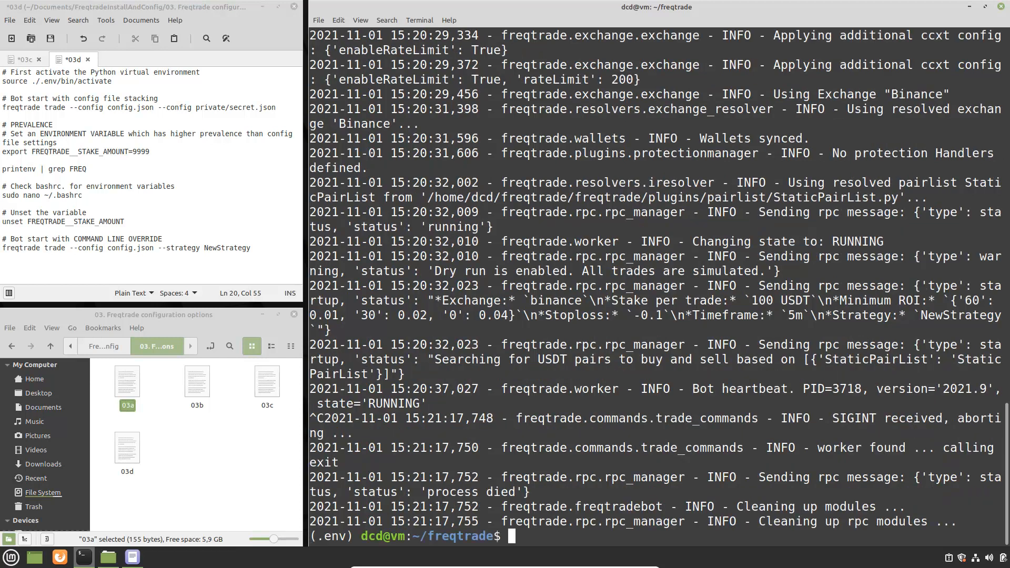